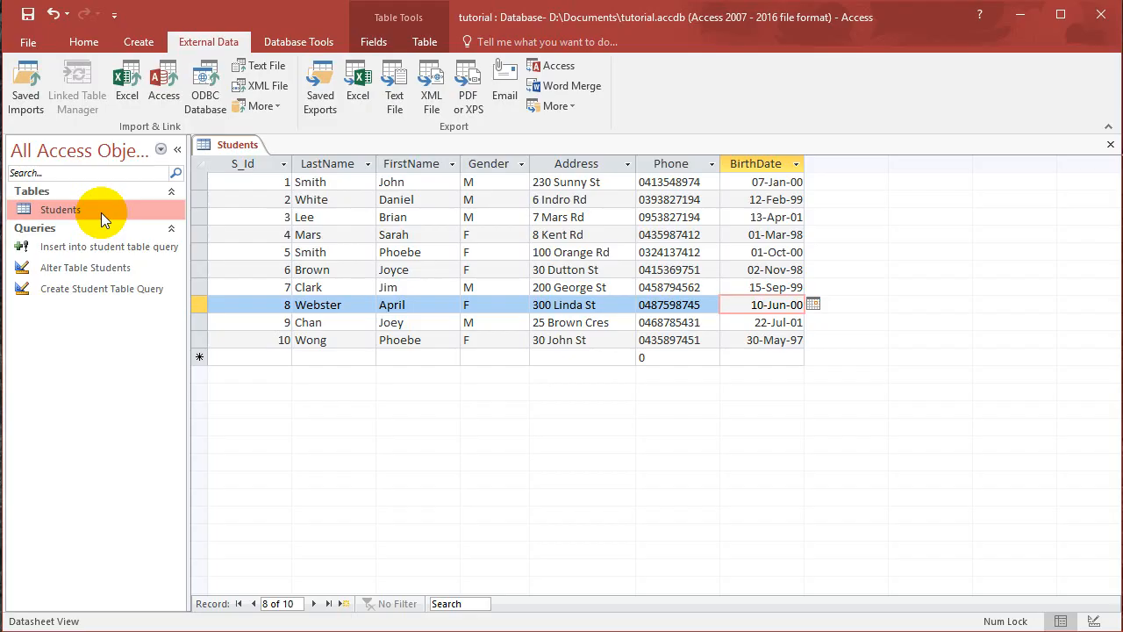
Step: Close the open Students table from its tab menu
click(763, 305)
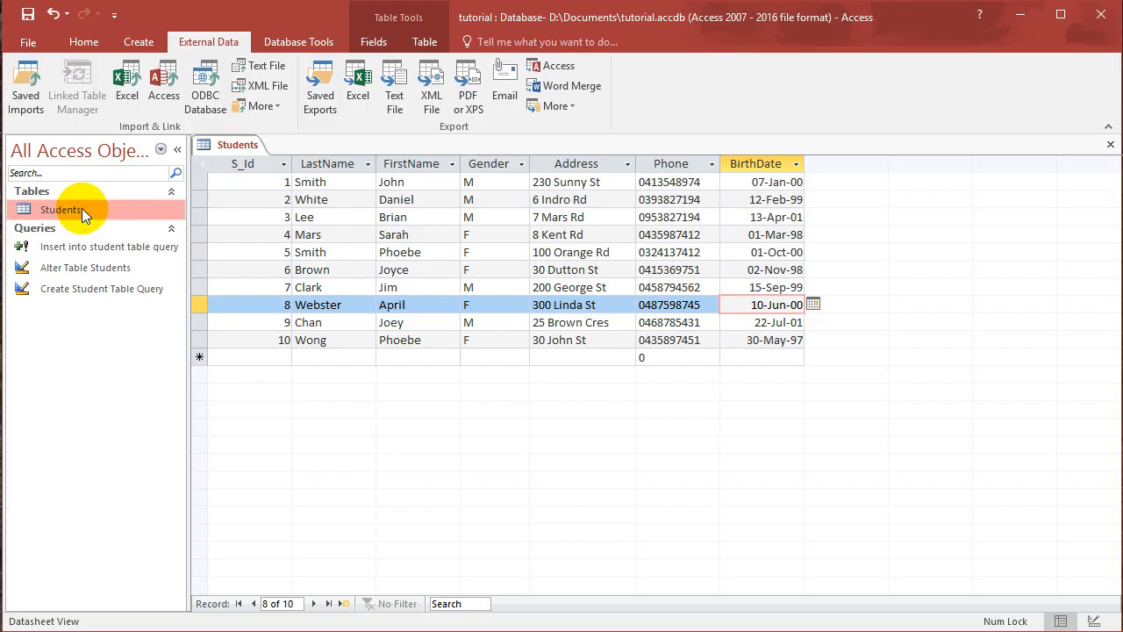
right_click(59, 208)
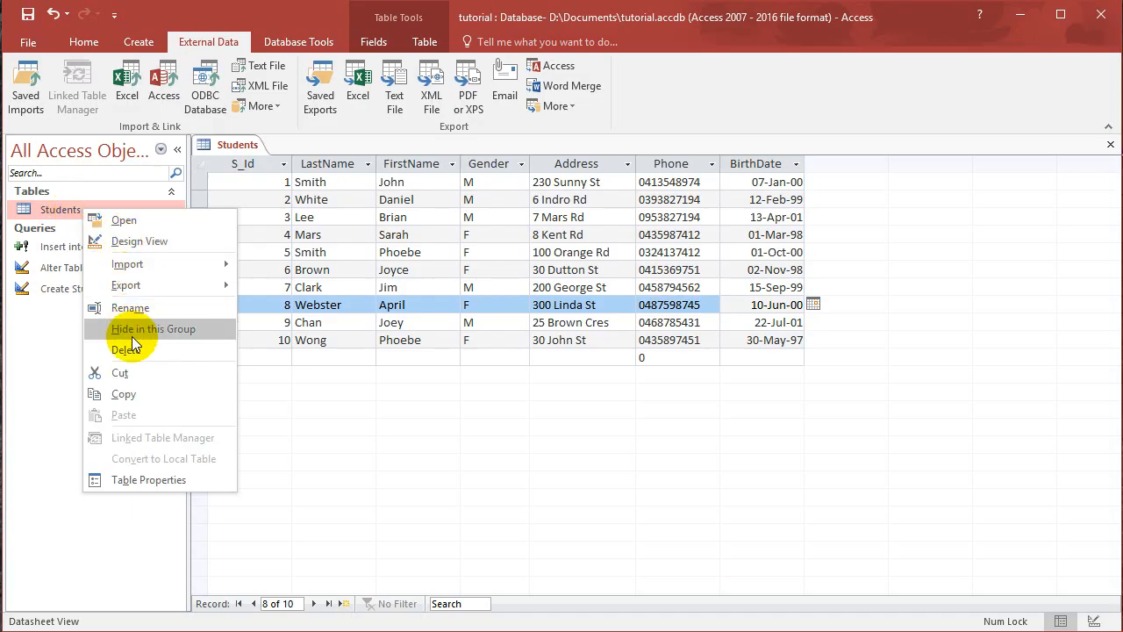
click(126, 349)
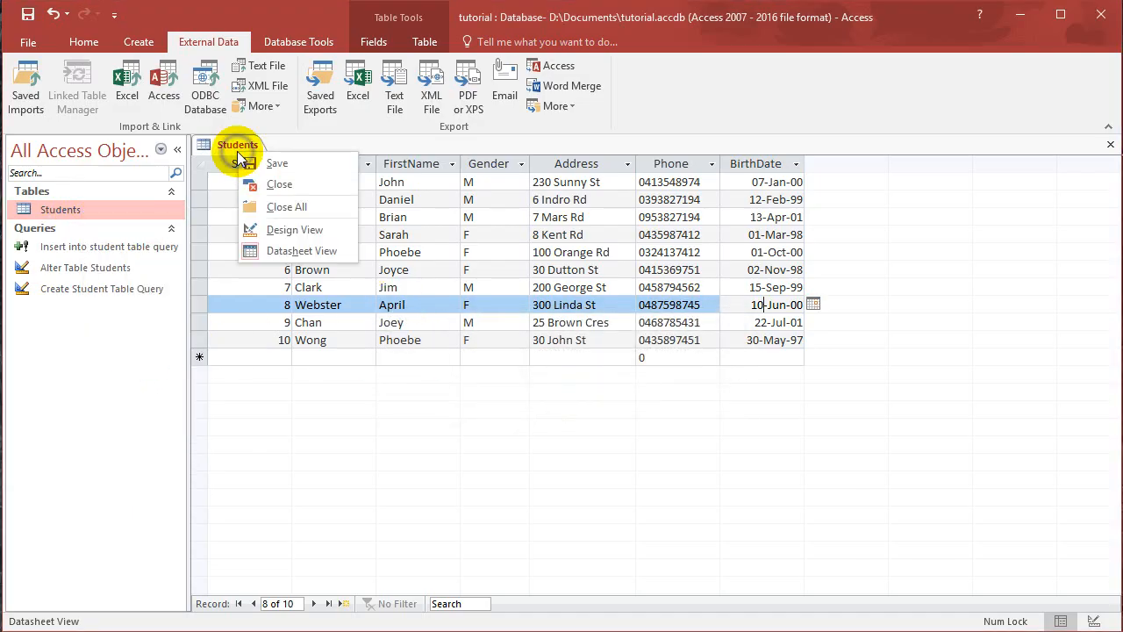
click(279, 184)
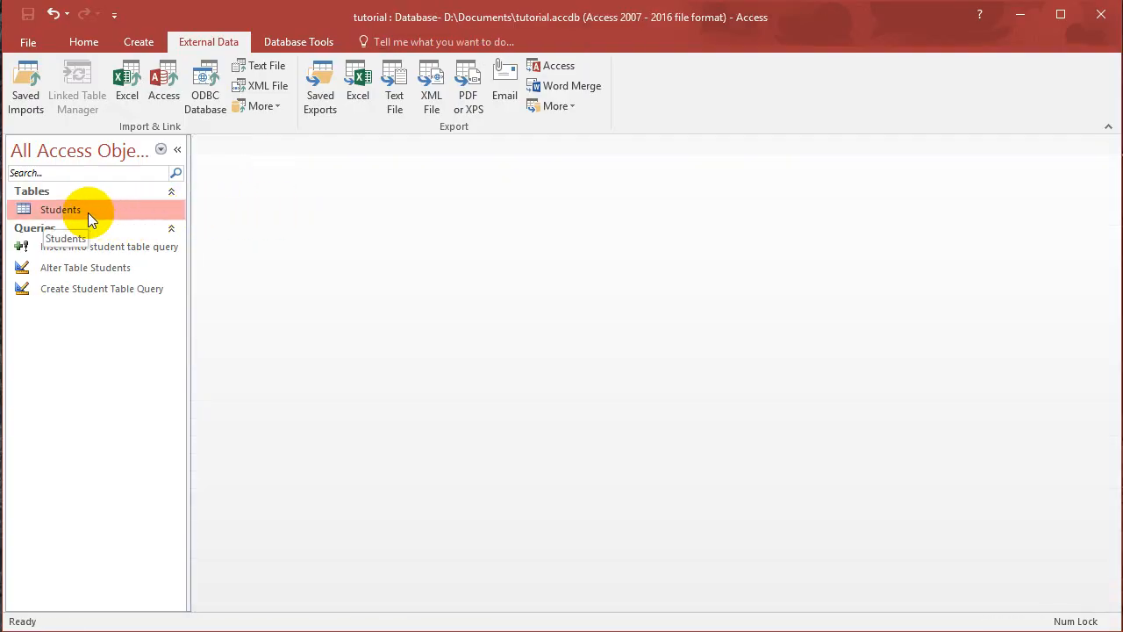
Step: Delete the Students table from the database and confirm the deletion
right_click(59, 209)
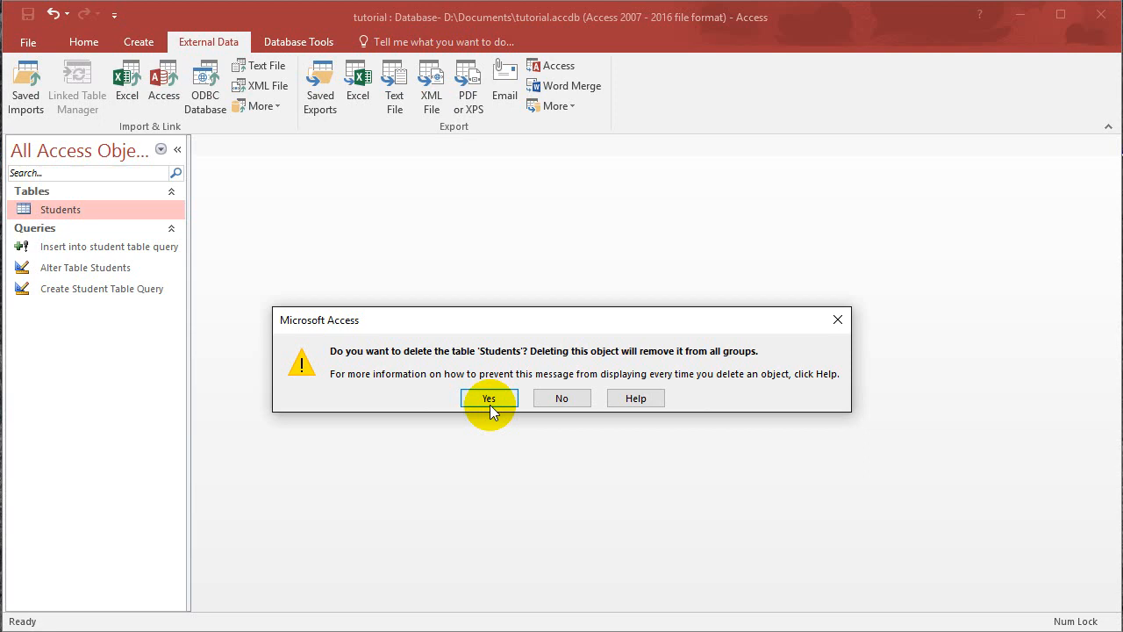
click(488, 396)
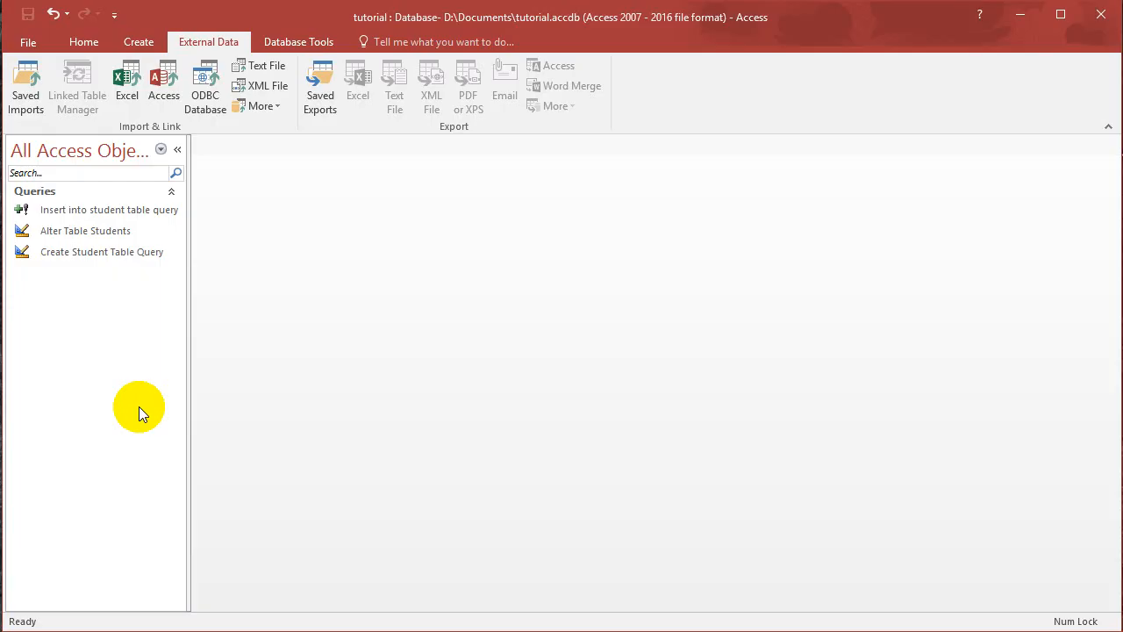
mouse_move(246, 207)
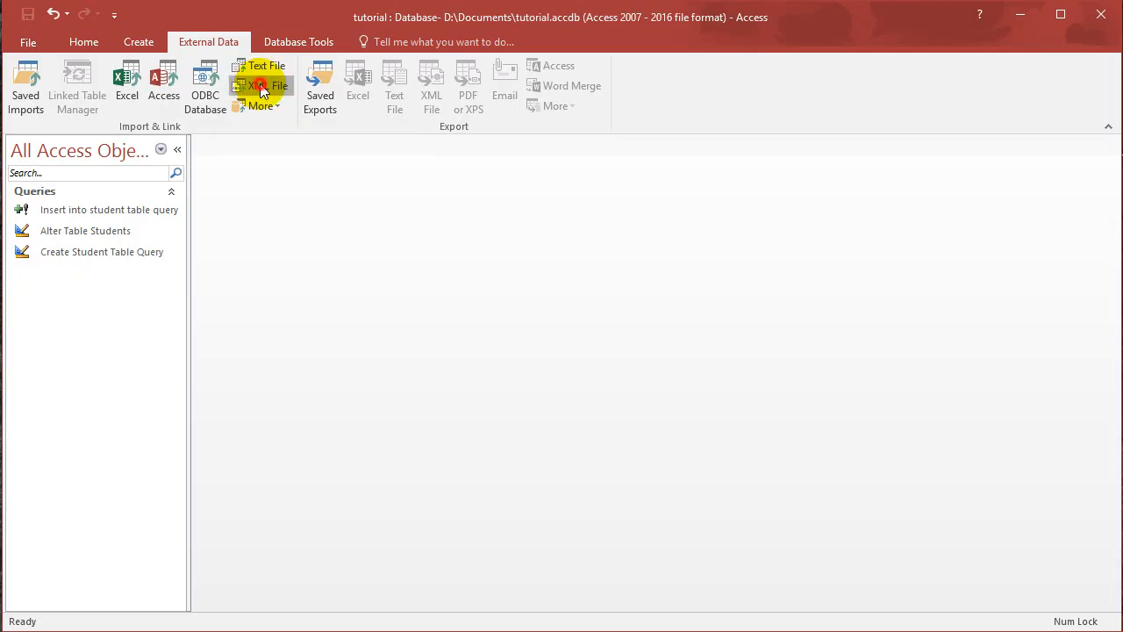
Step: Choose Desktop\Students.xml as the XML import source file
click(260, 85)
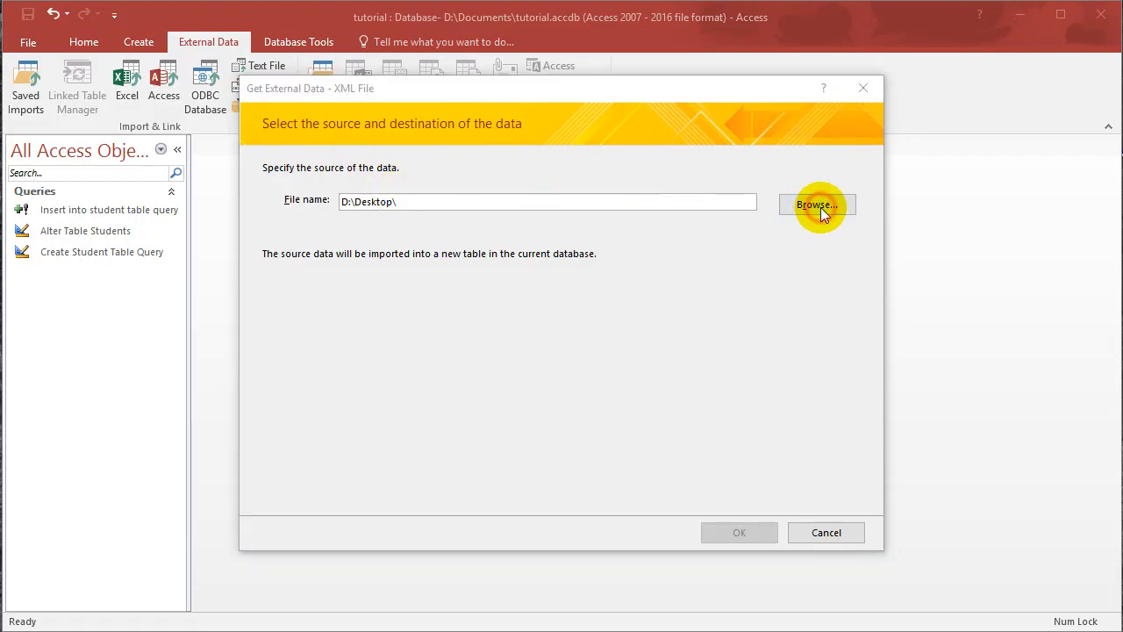
click(816, 203)
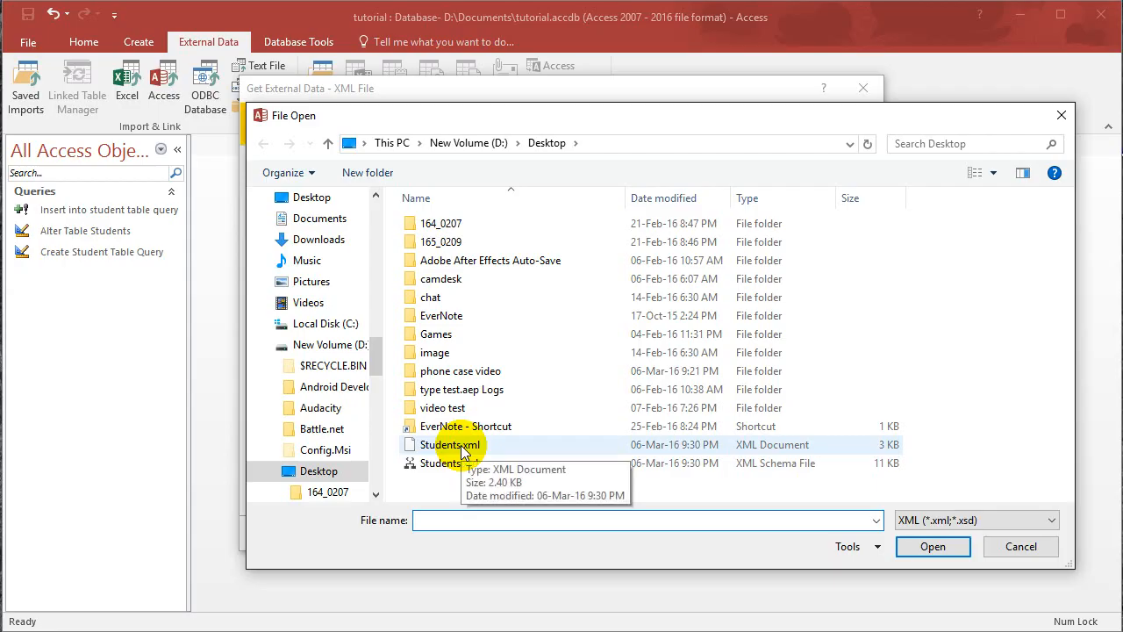
click(447, 444)
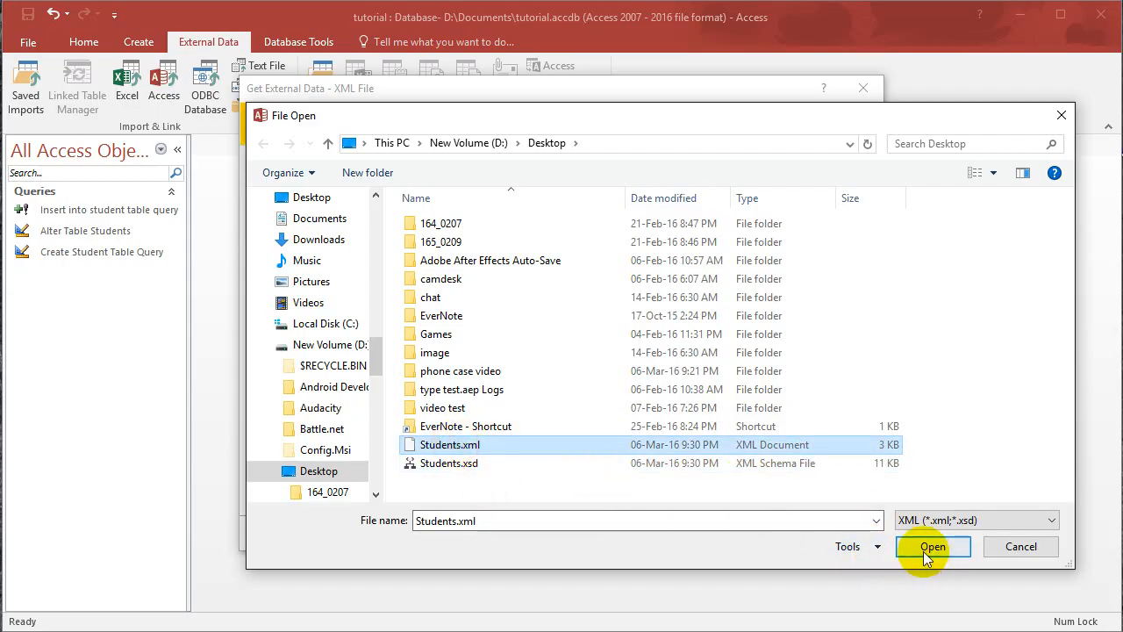
click(934, 546)
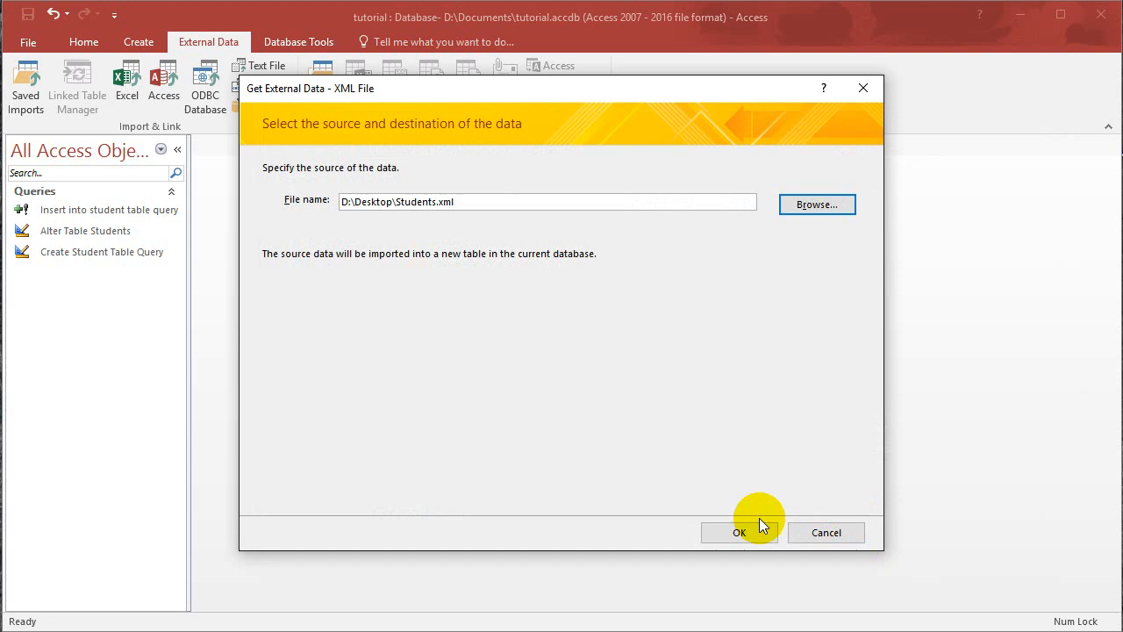
click(739, 532)
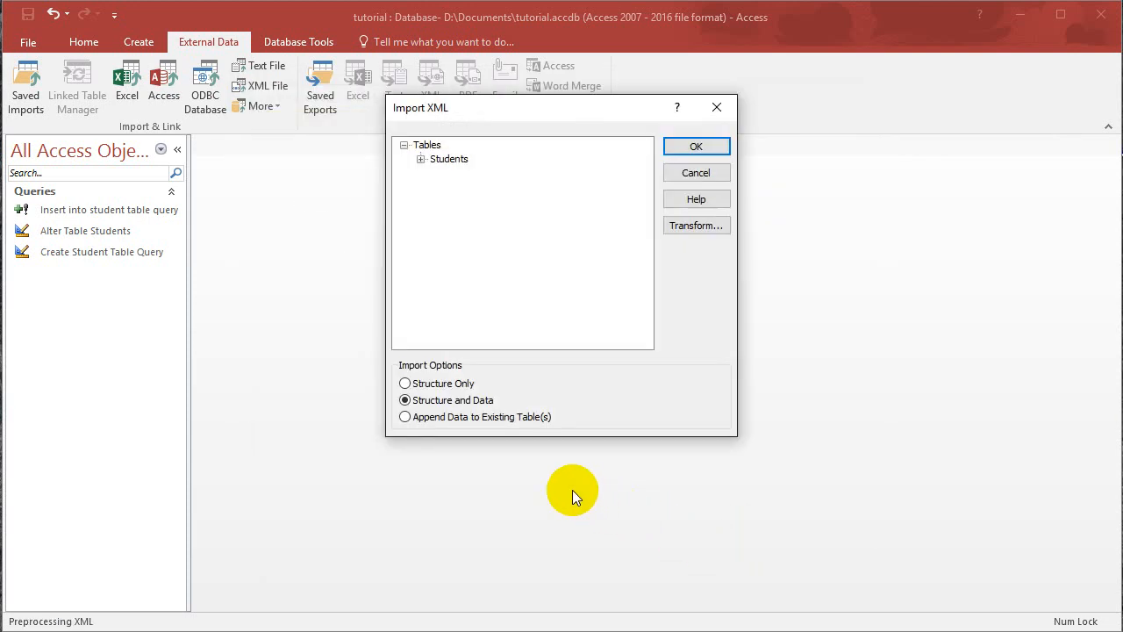
mouse_move(481, 372)
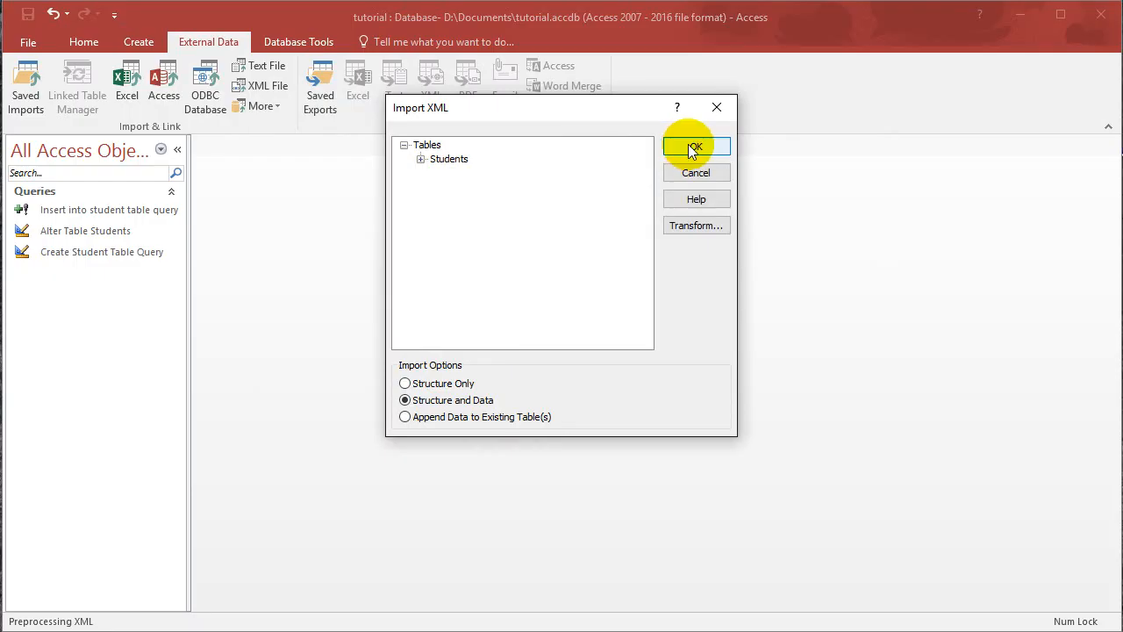
Step: Import the Students structure and data and finish without saving import steps
click(694, 146)
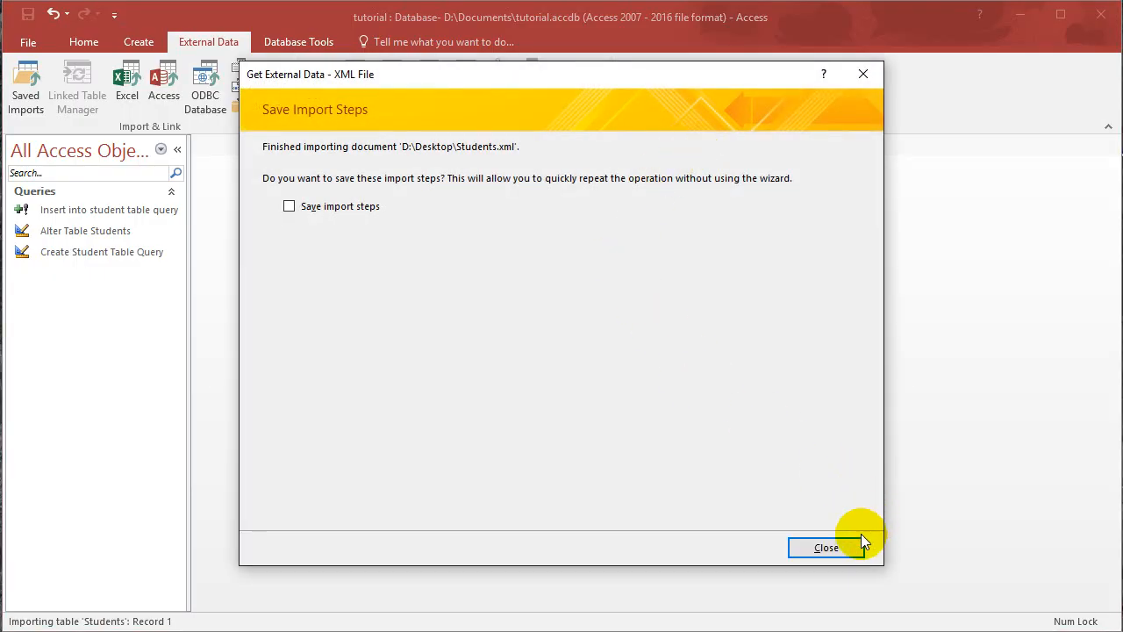
click(825, 548)
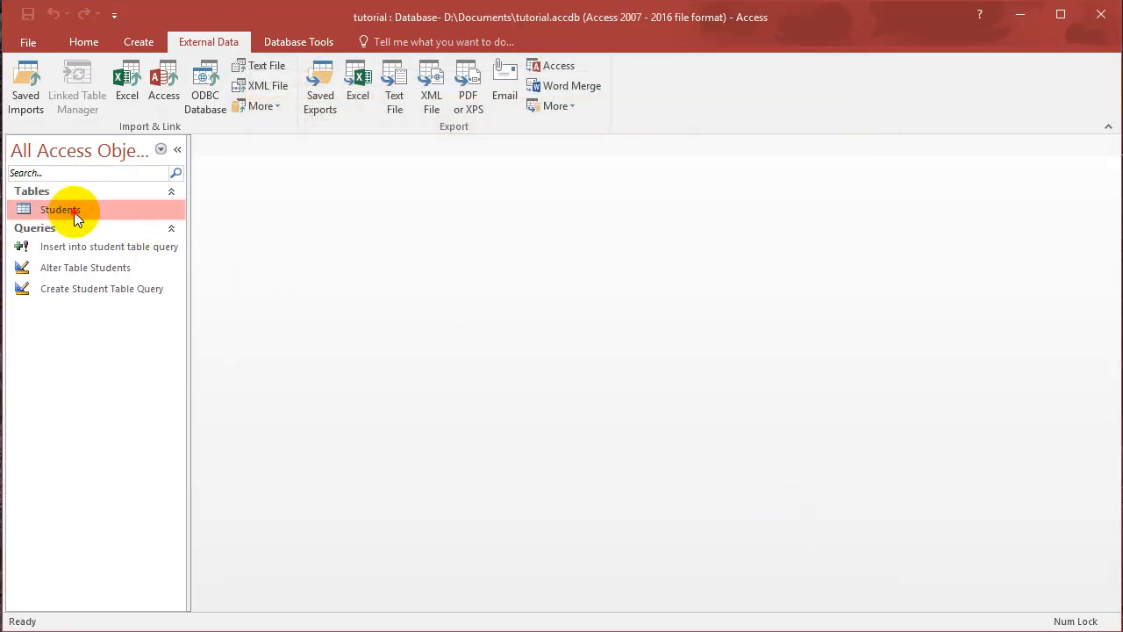
Step: Open the imported Students table and inspect the LastName field's data type
double_click(60, 210)
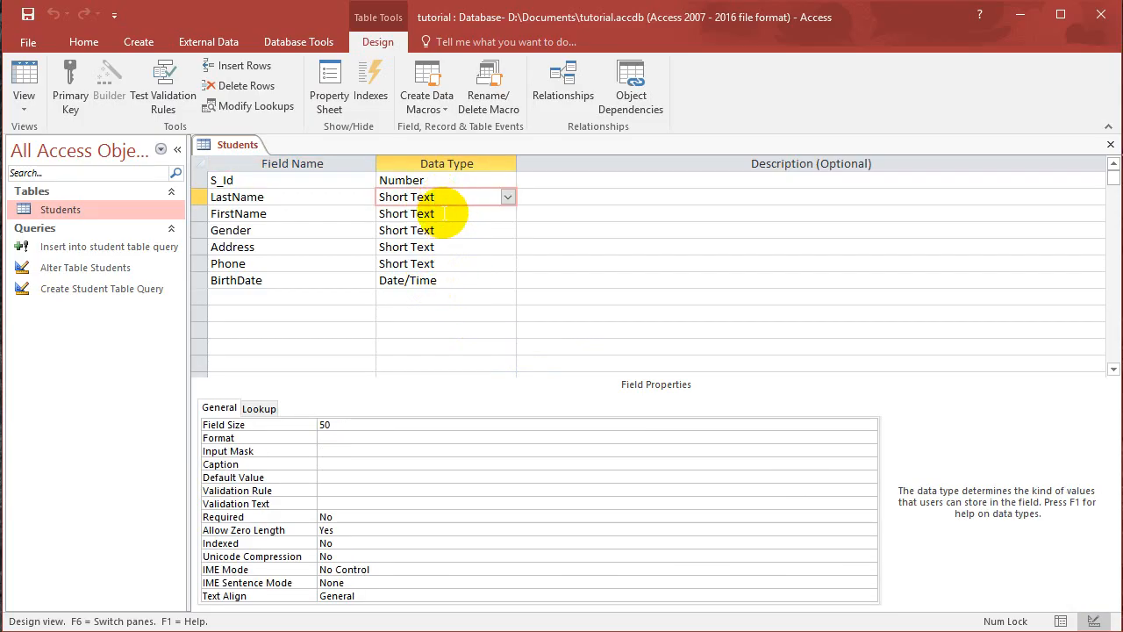
click(429, 214)
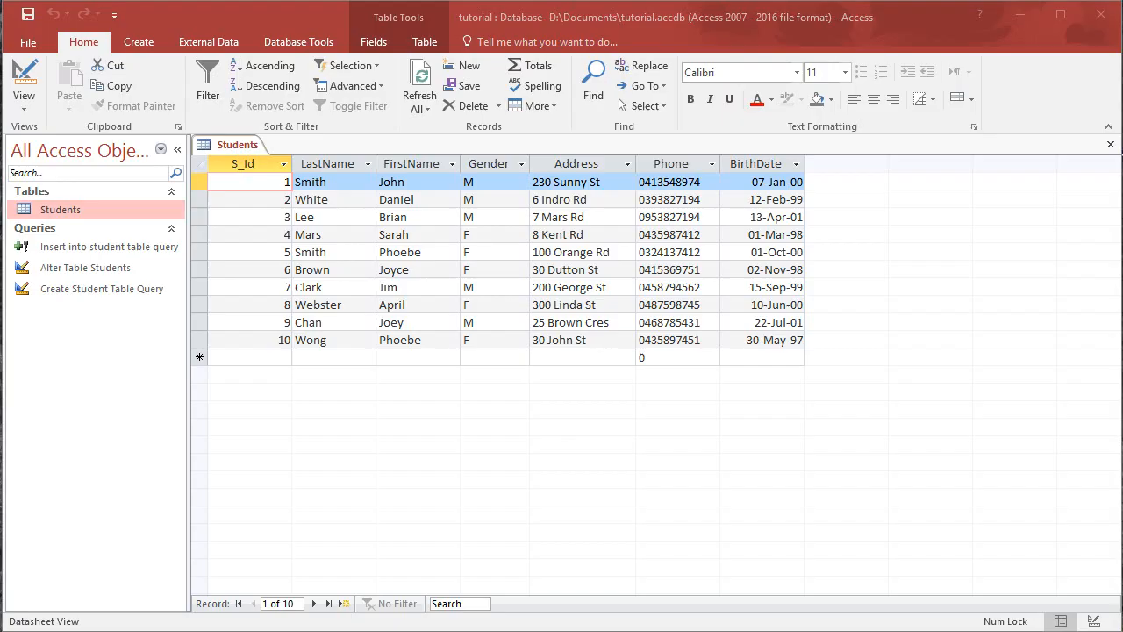
mouse_move(162, 30)
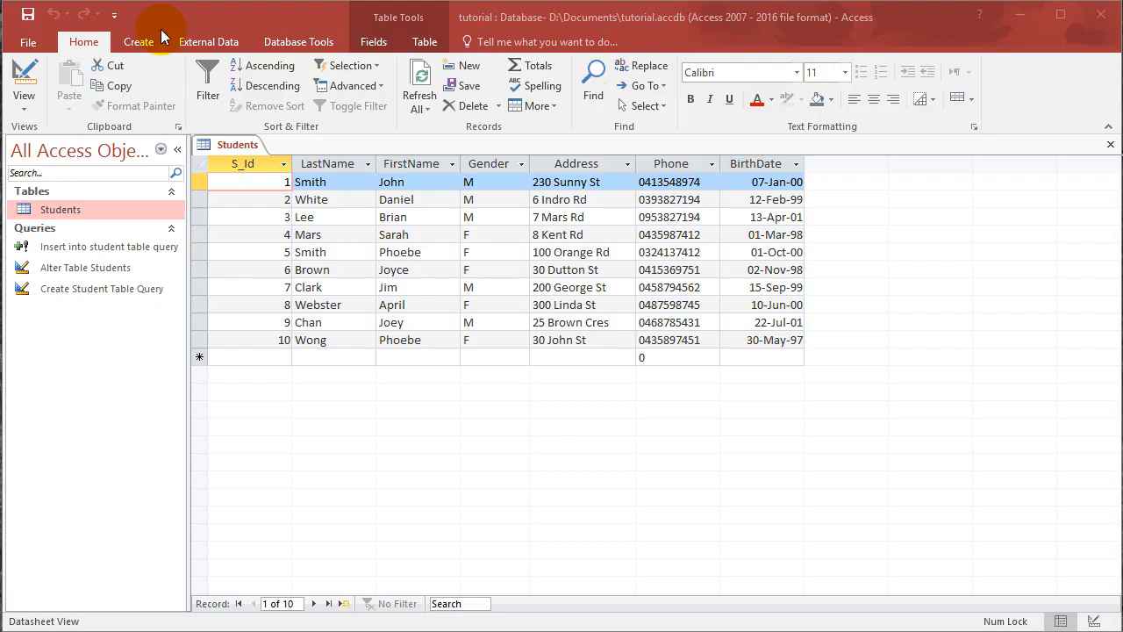
Step: Create a new query in Query Design and dismiss the Show Table dialog
click(139, 42)
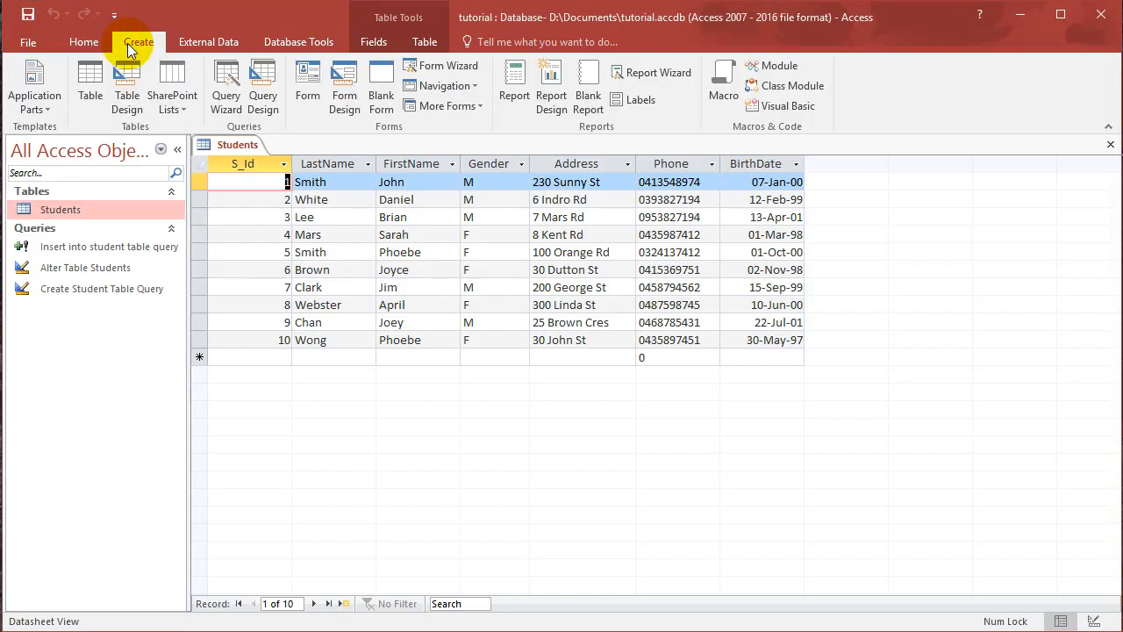
click(264, 88)
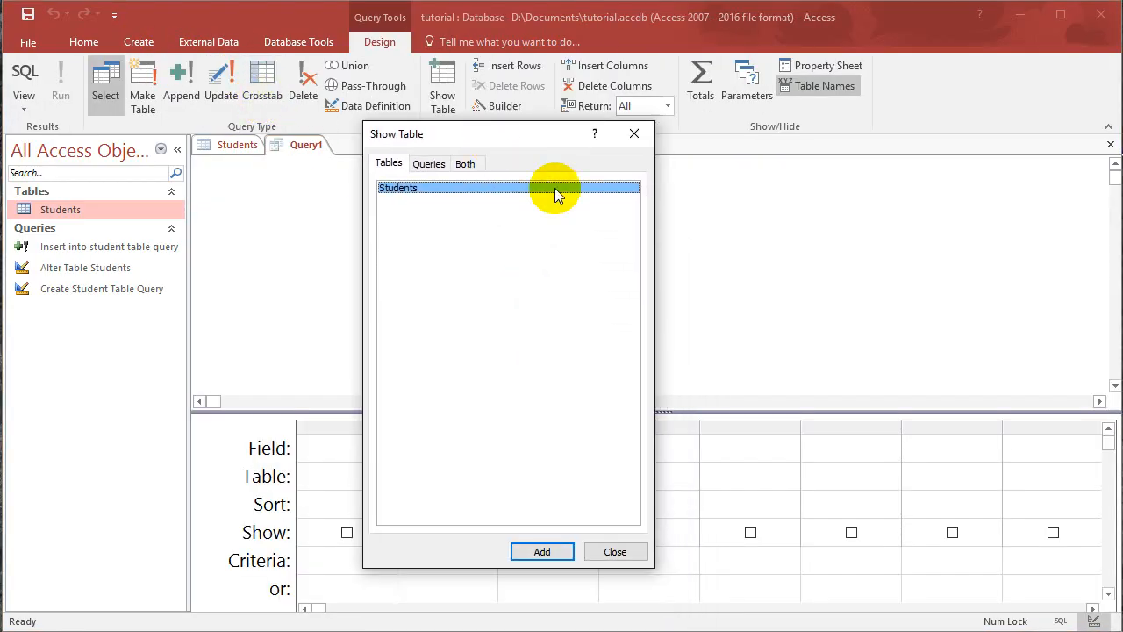
click(614, 551)
text(S)
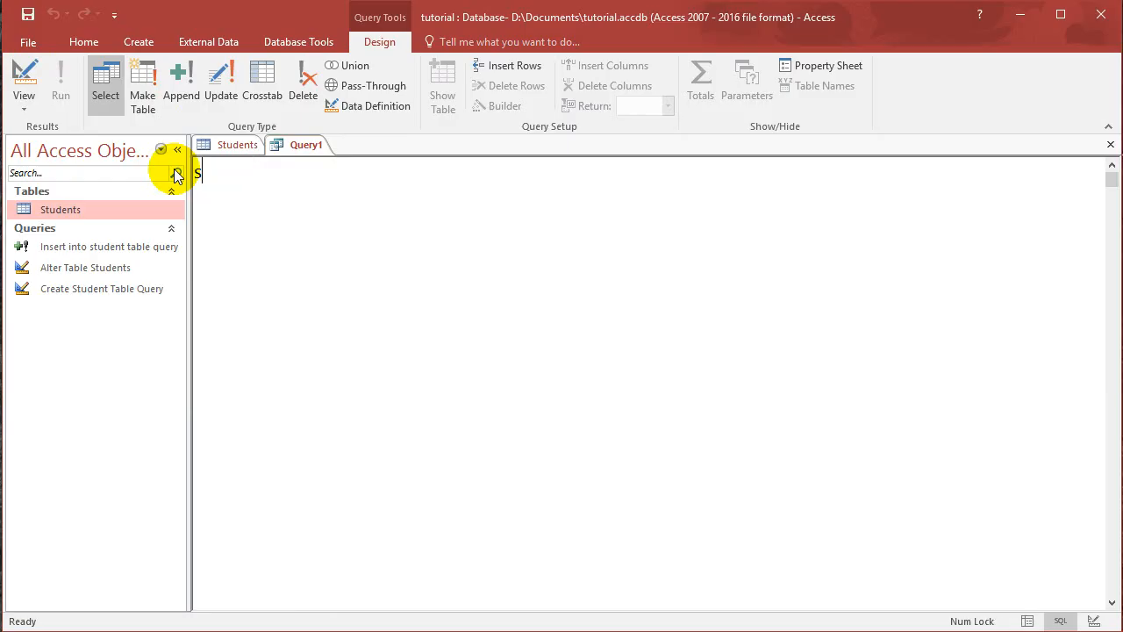
Step: Write 'select * from Students' in Query1 and run it to list all ten records
text(select)
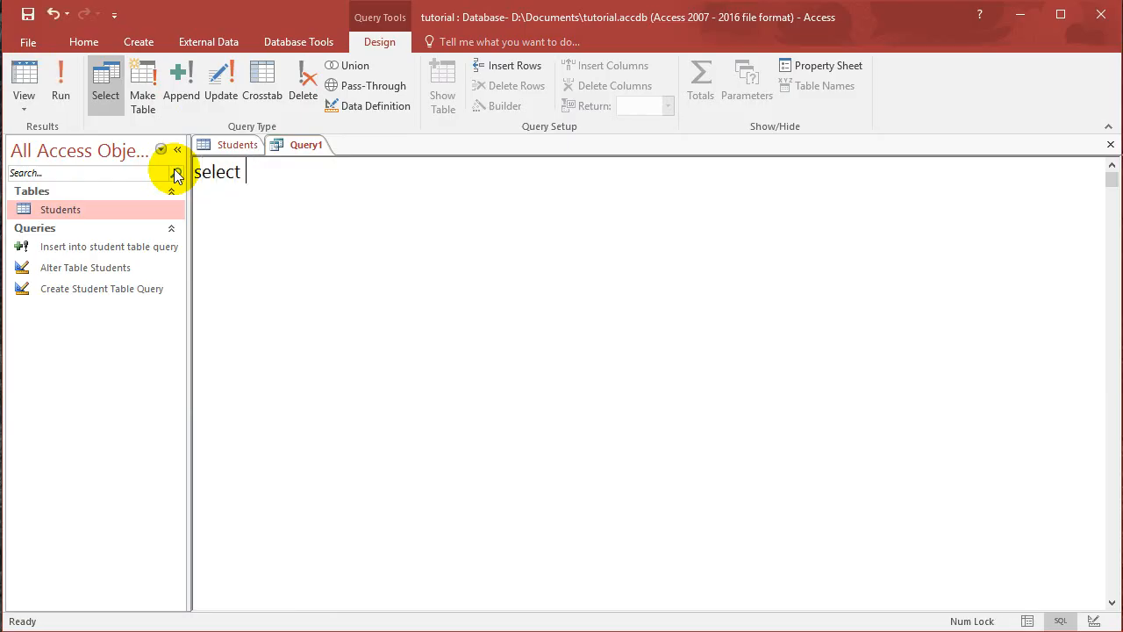
text(*)
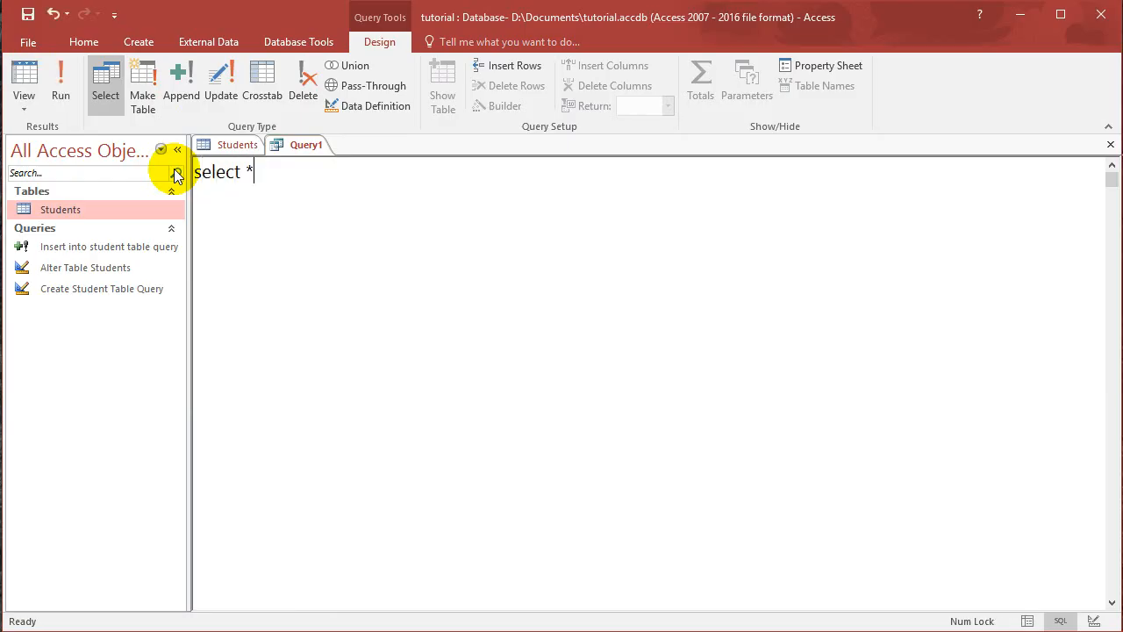
text(from)
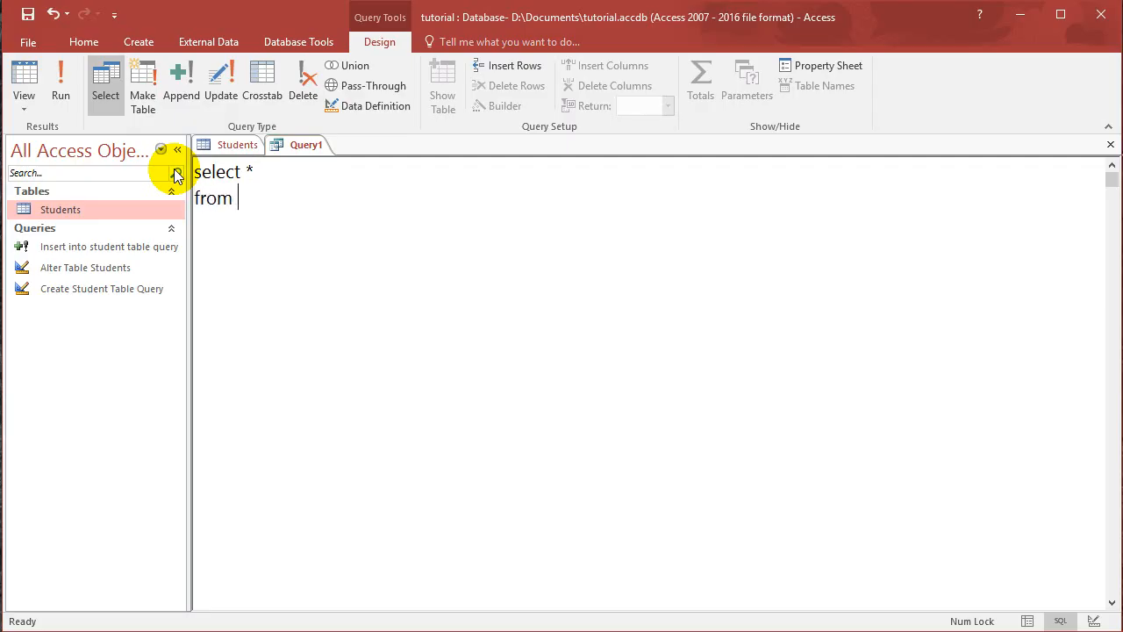
text(Students)
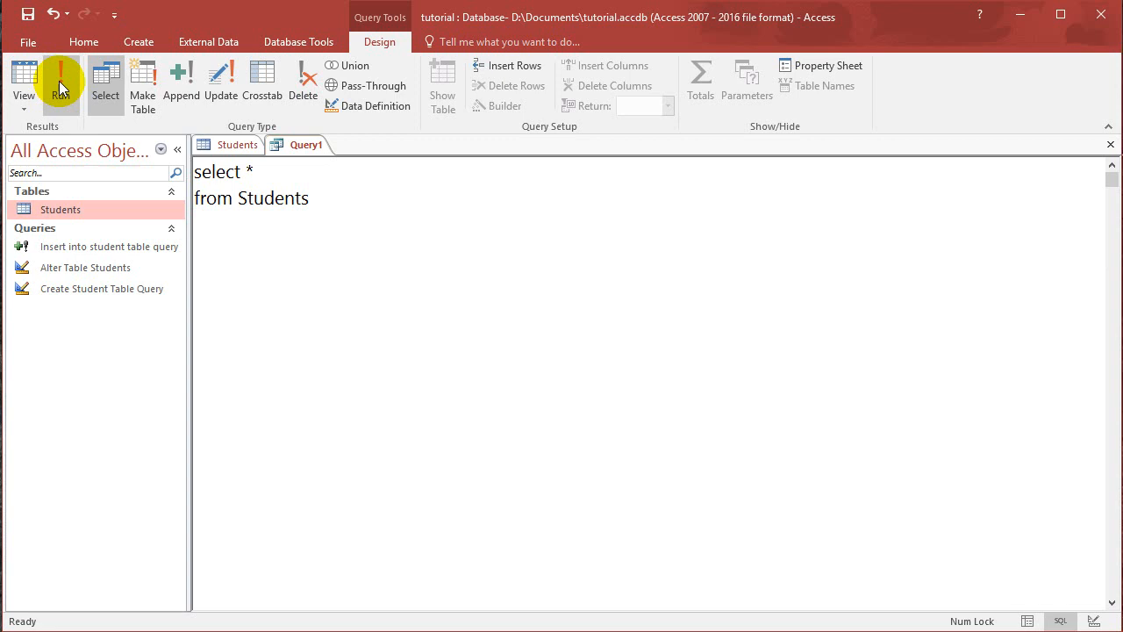
click(61, 84)
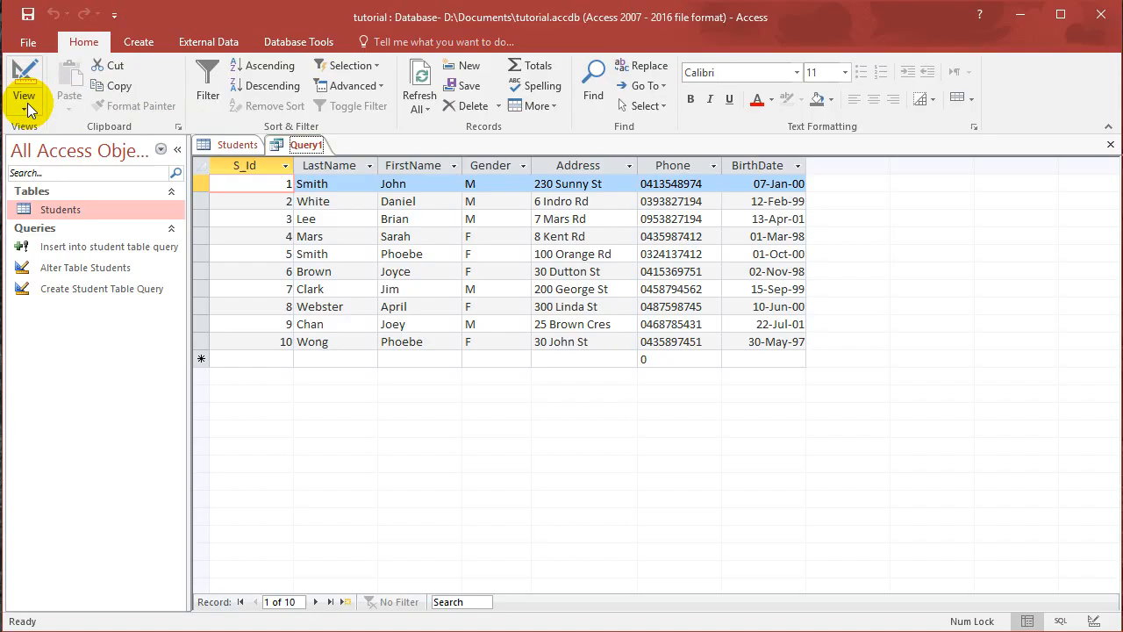
Step: Switch Query1 to SQL View, glance at the Students table, and return to the SQL text
click(25, 84)
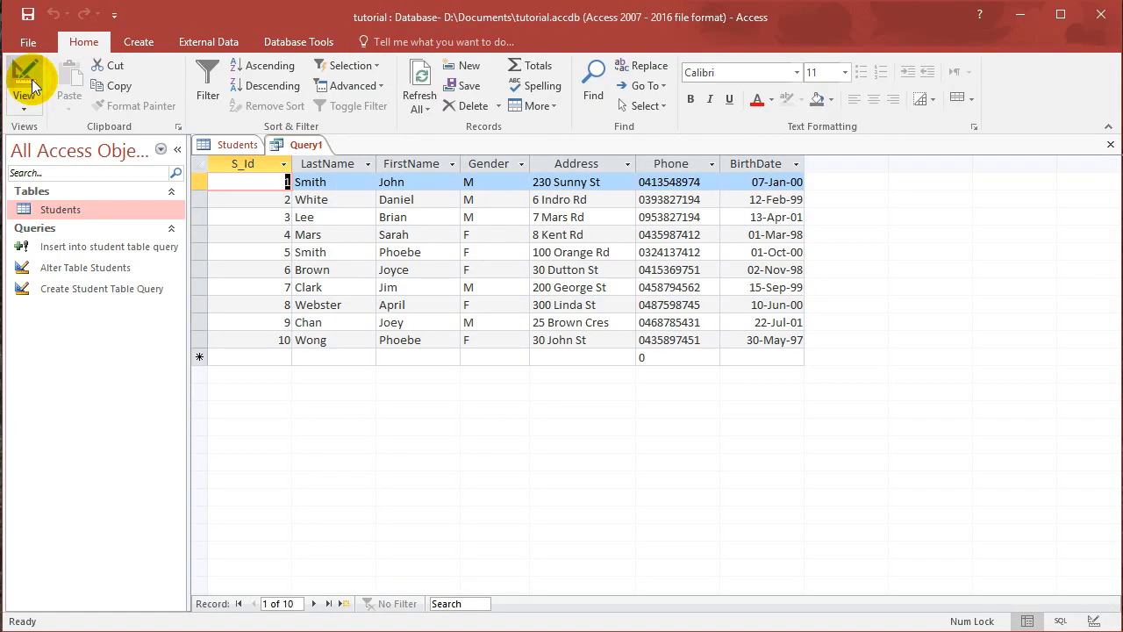
click(24, 84)
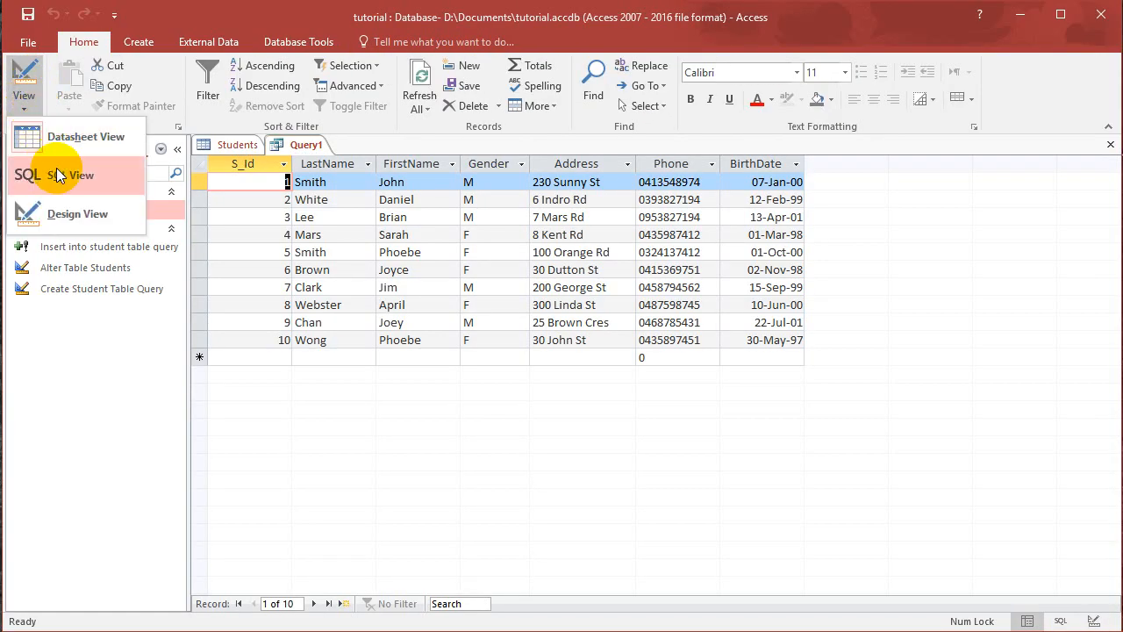
click(62, 176)
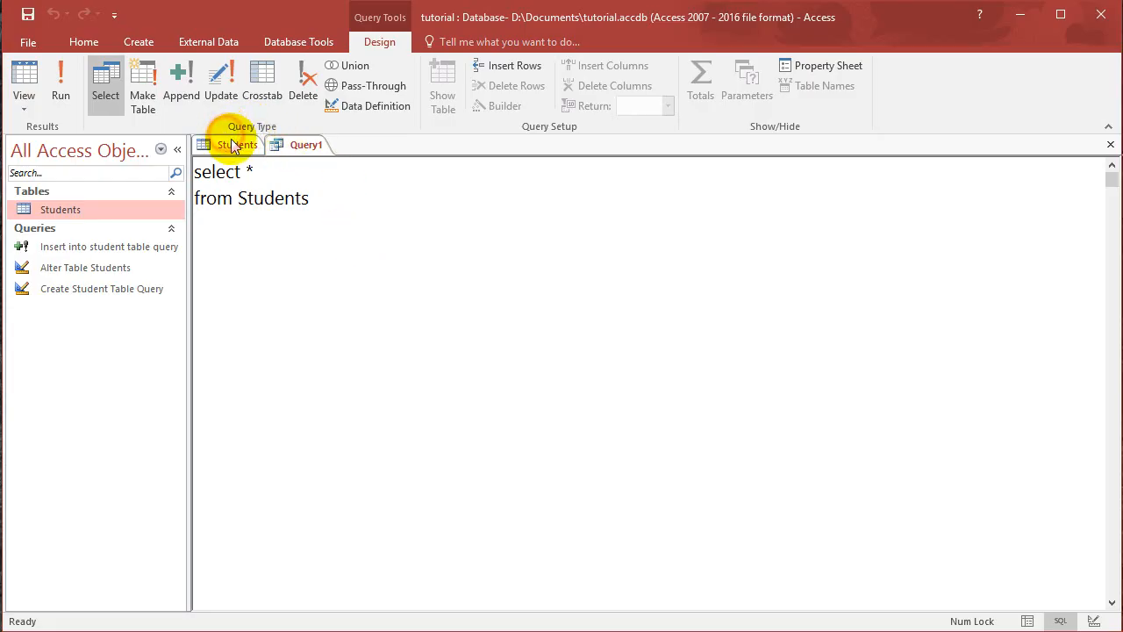
click(237, 144)
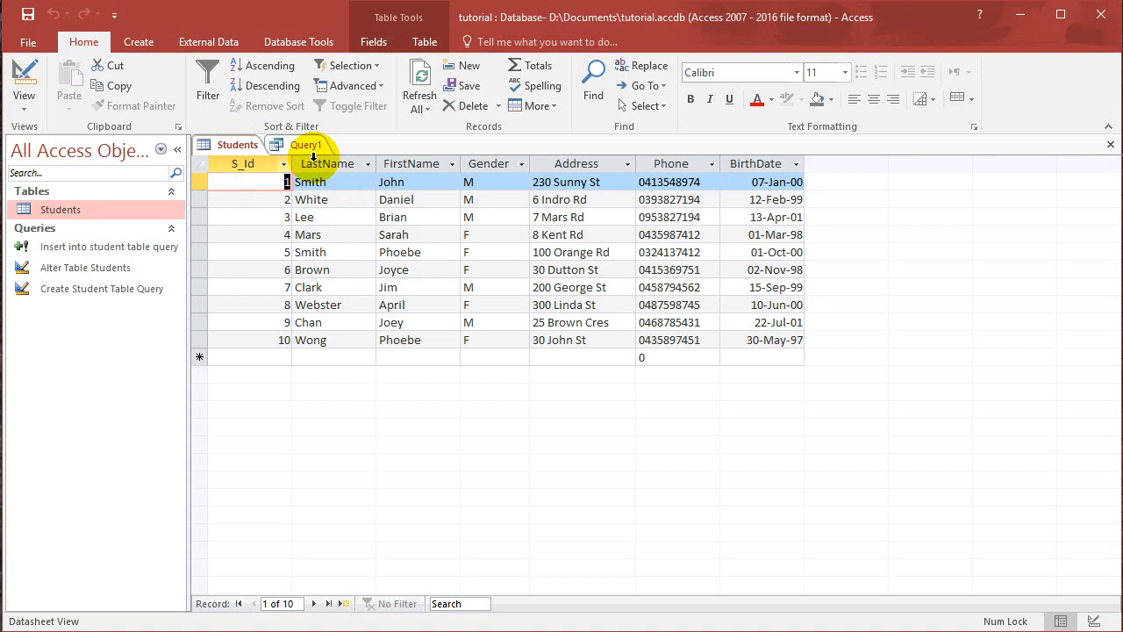
click(306, 144)
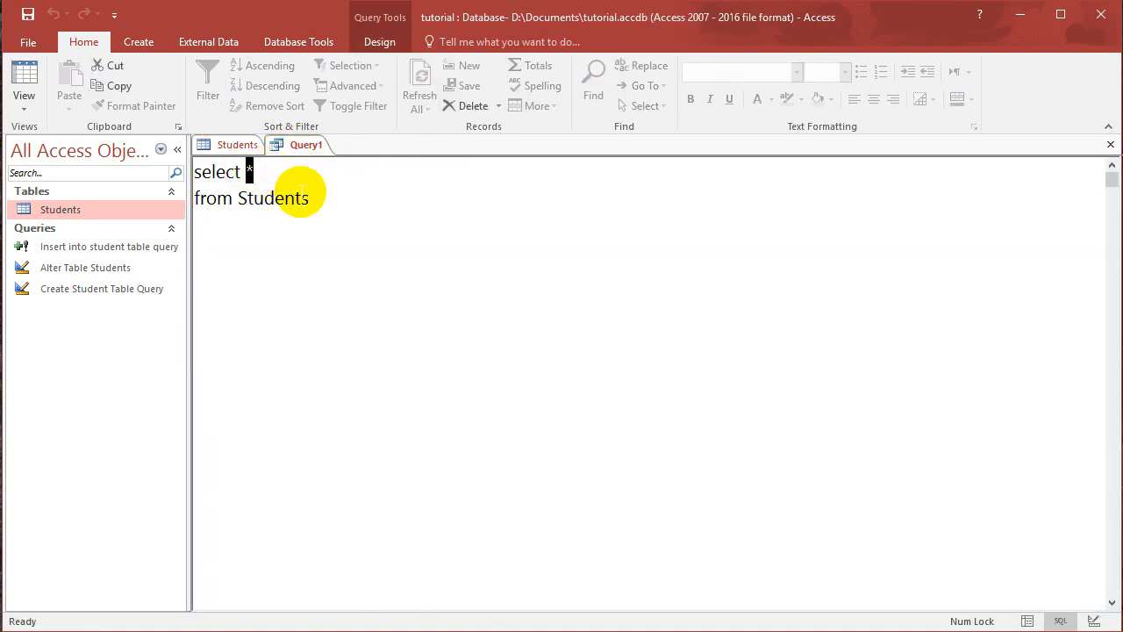
Step: Replace * with 'LastName, FirstName' so the query reads select LastName, FirstName from Students
click(235, 144)
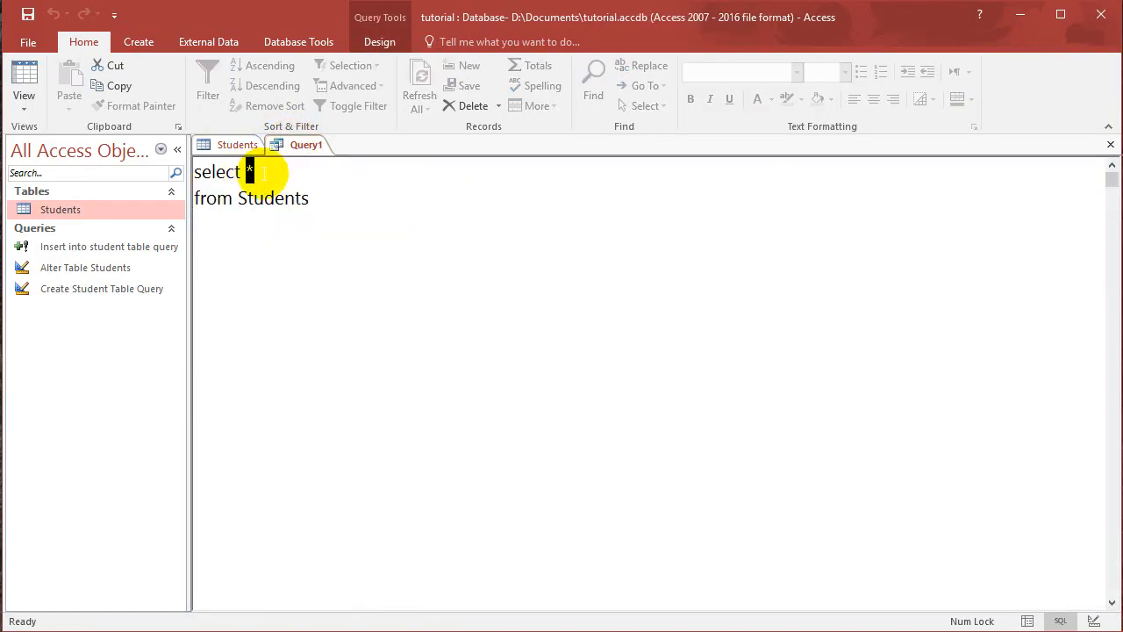
text(LastName)
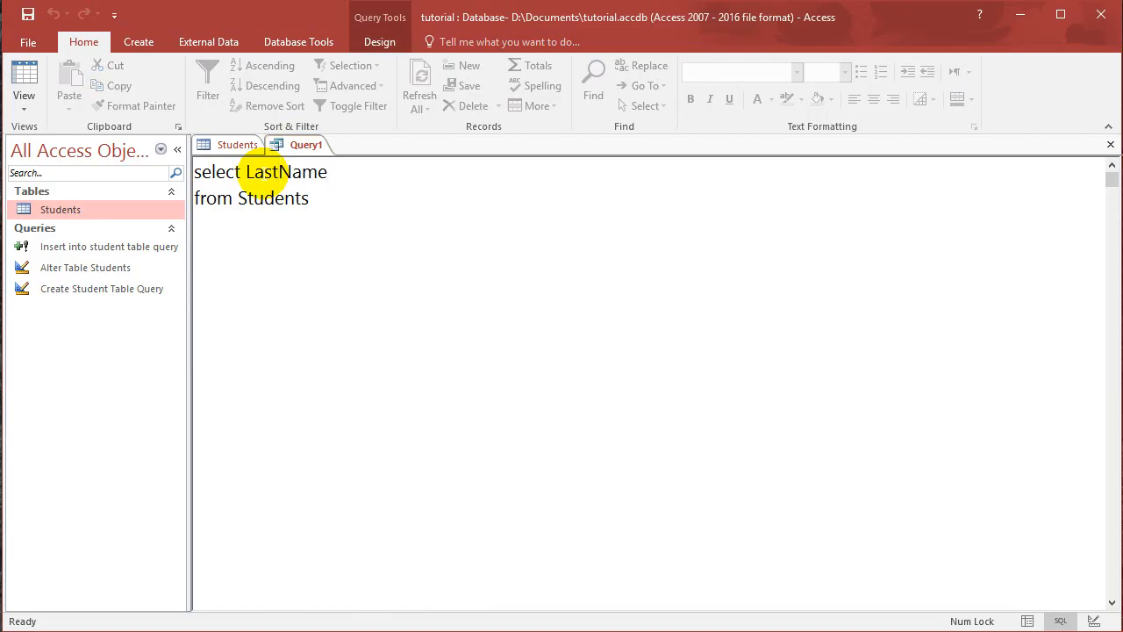
text(, First)
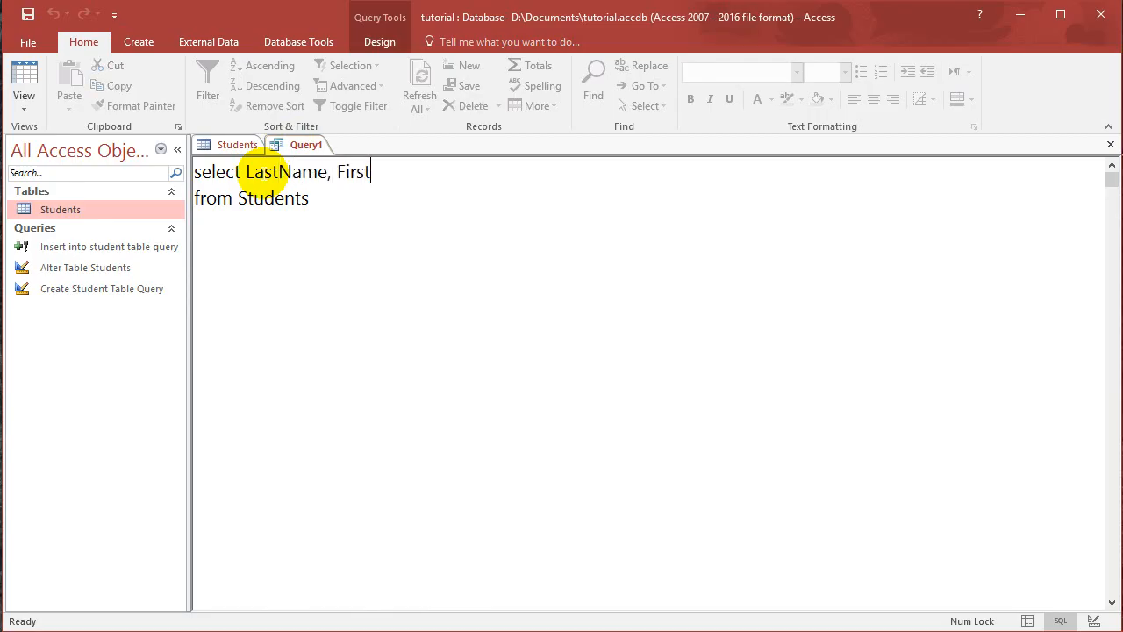
text(Name)
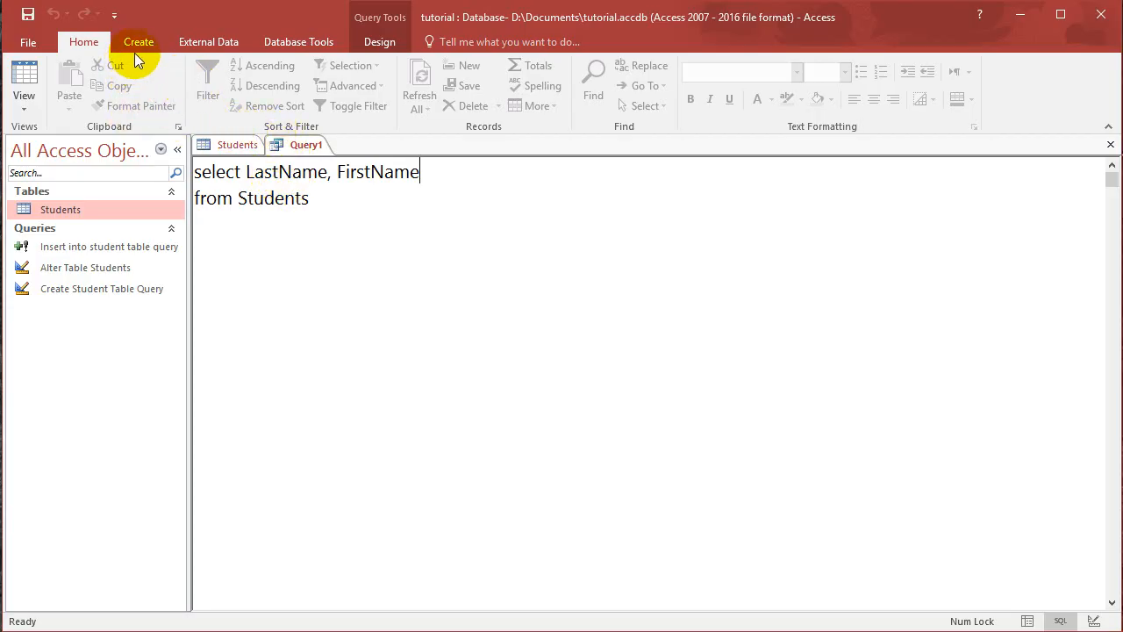
Step: Run the query and view the two-column results for all ten students
click(379, 42)
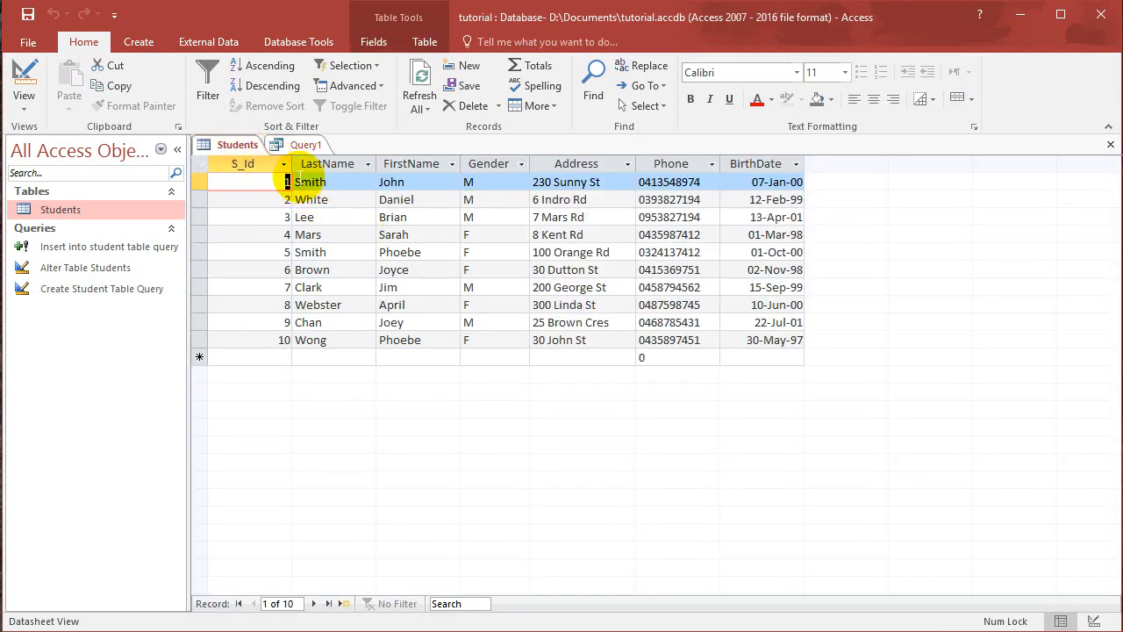
click(306, 144)
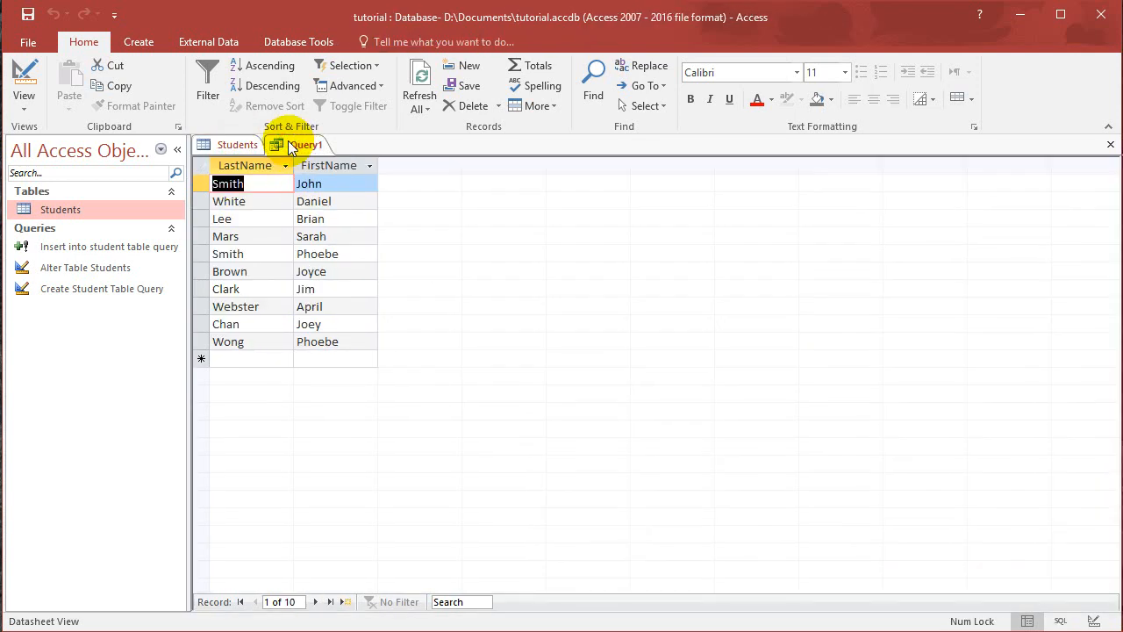
click(306, 144)
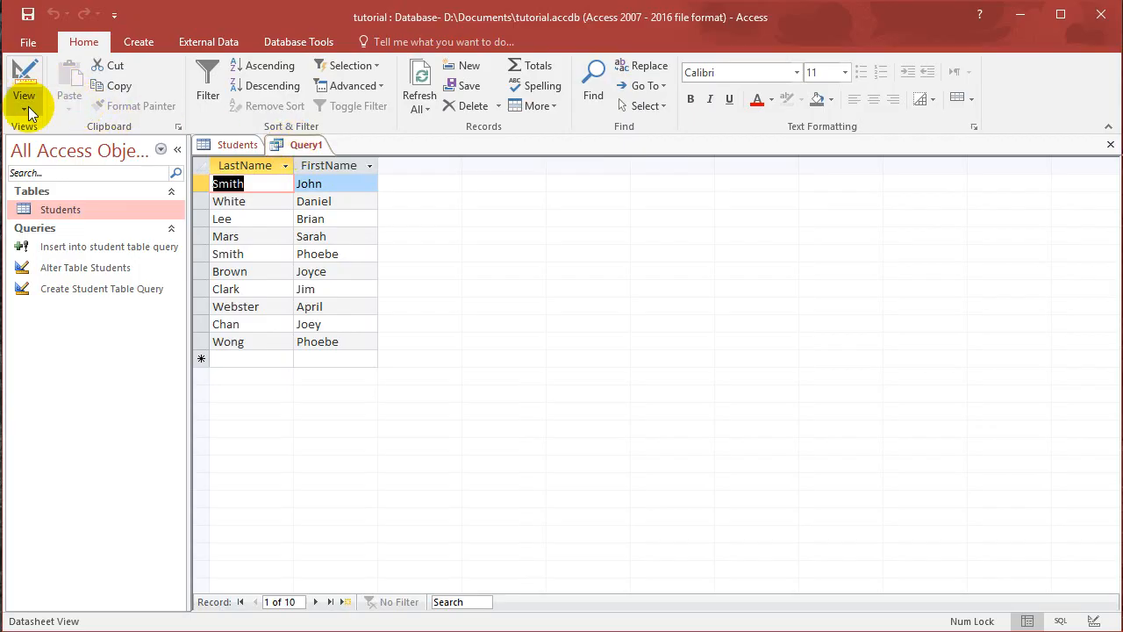
Step: Add the clause where Gender='F' to Query1's SQL
click(25, 79)
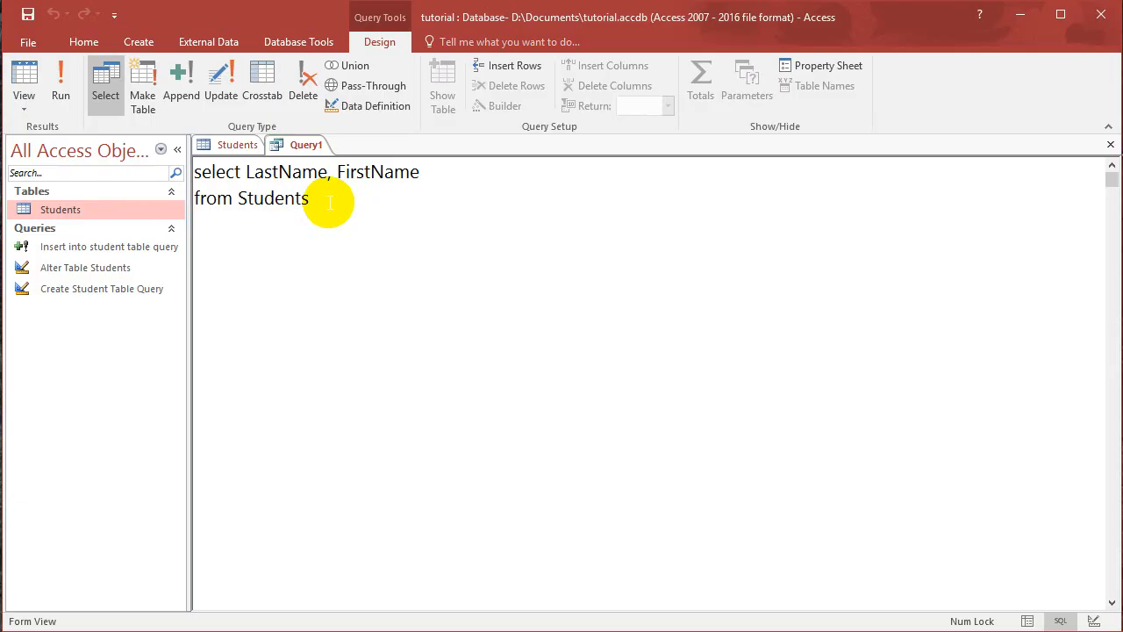
text(wh)
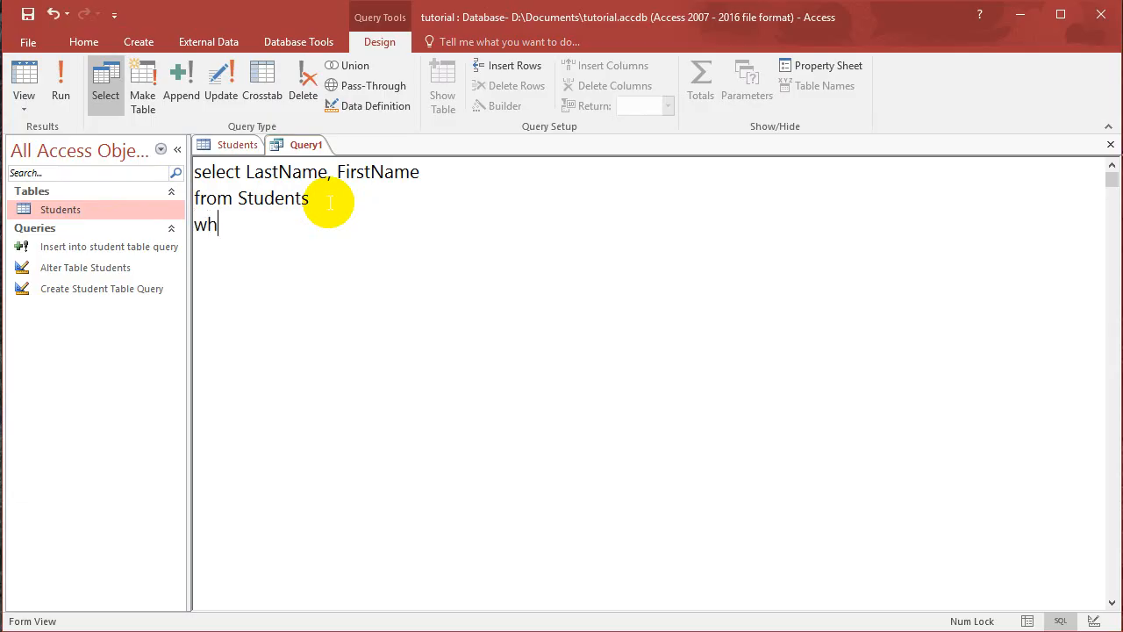
text(ere)
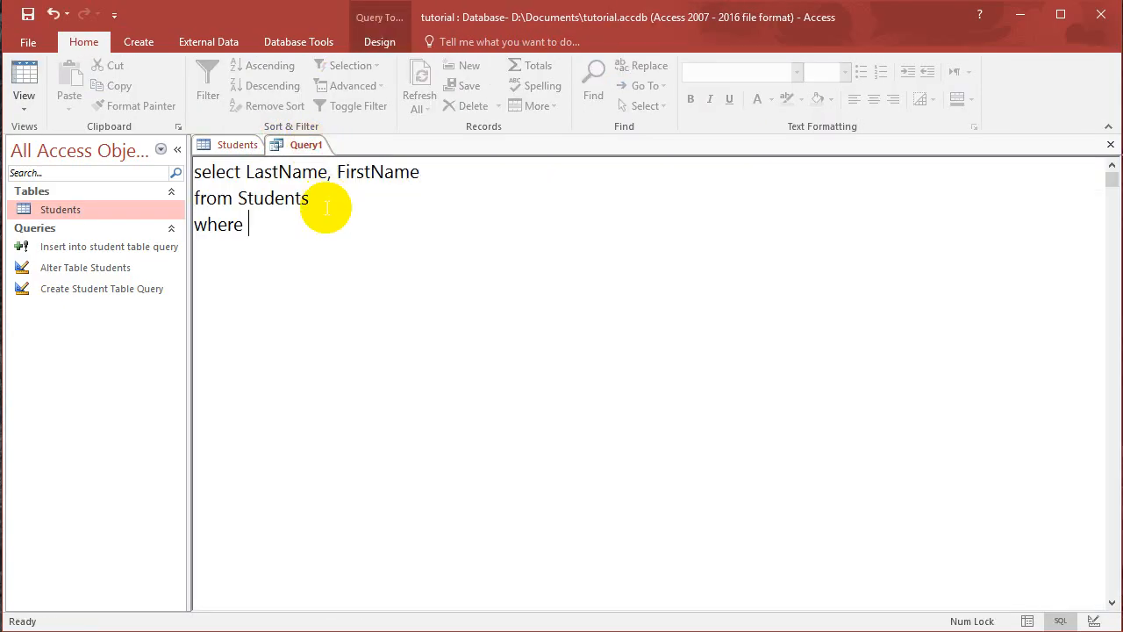
text(Gender=)
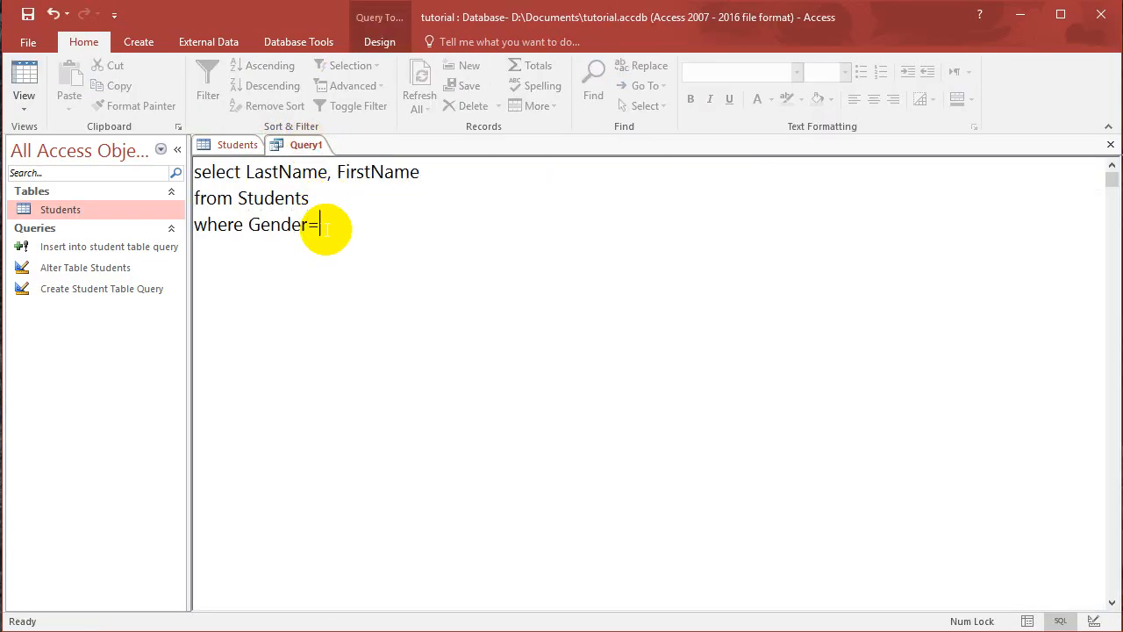
text('F')
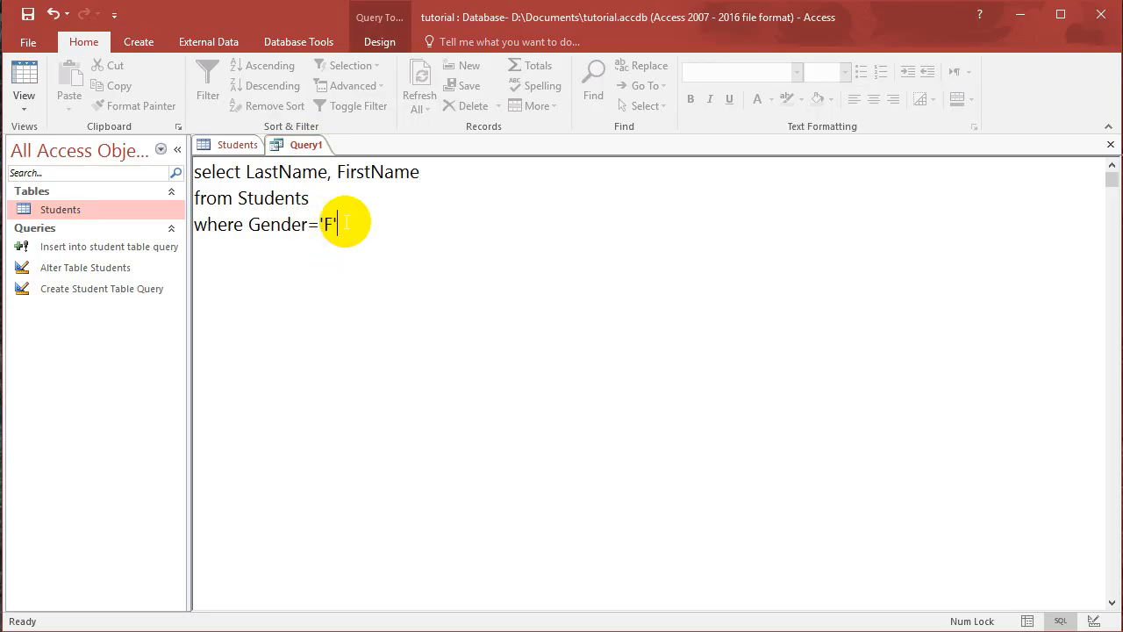
Step: Run the query to return the five female students' last and first names
click(379, 42)
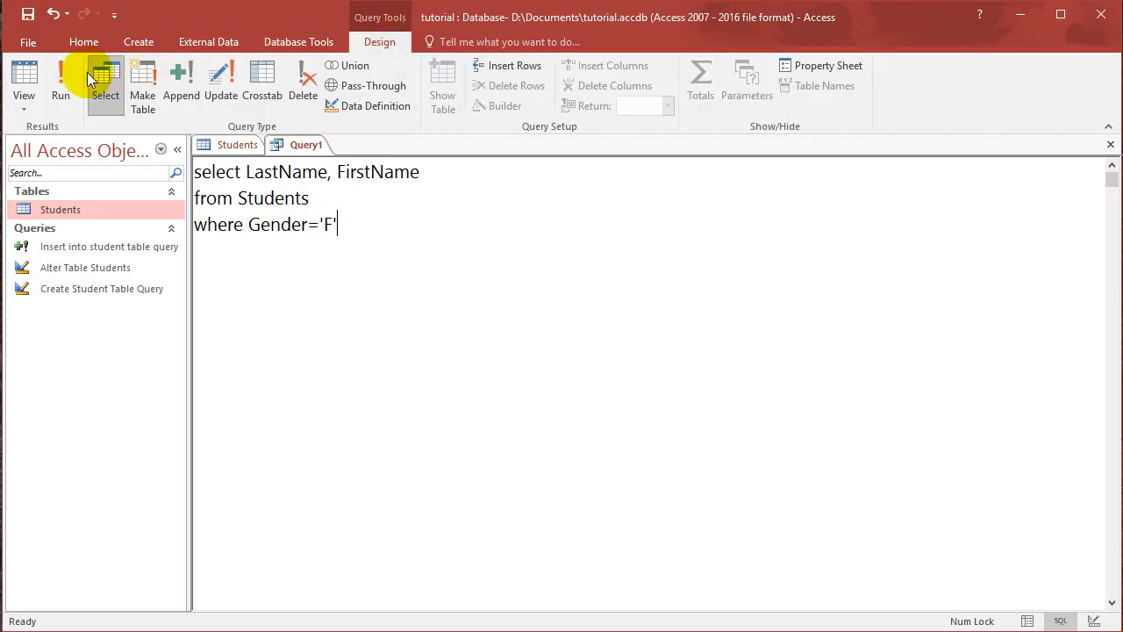
click(59, 79)
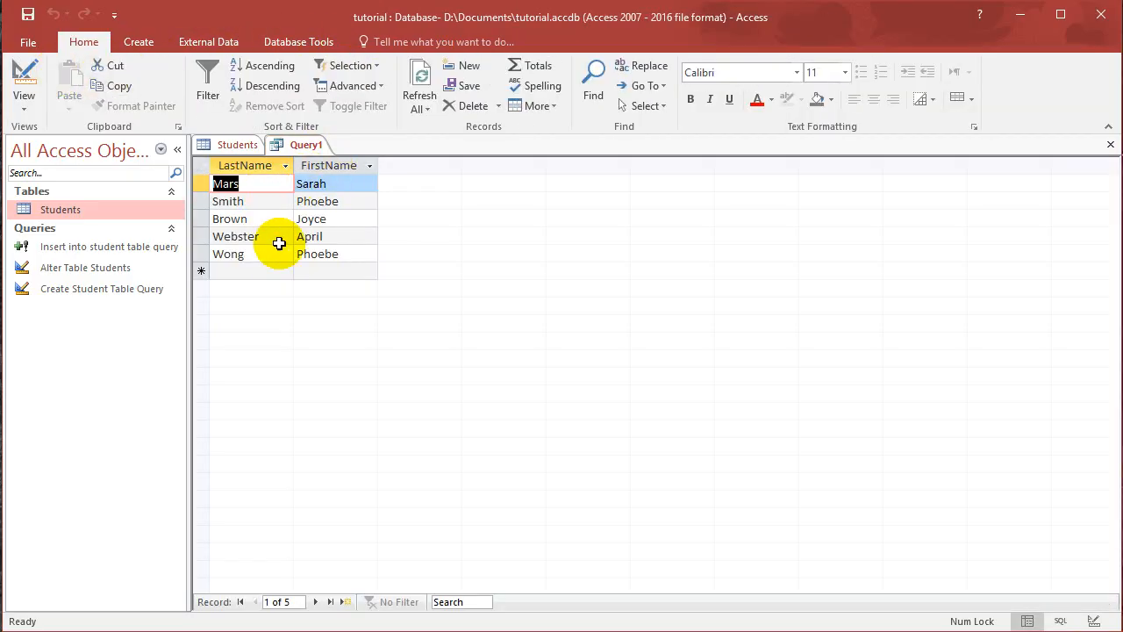
mouse_move(305, 291)
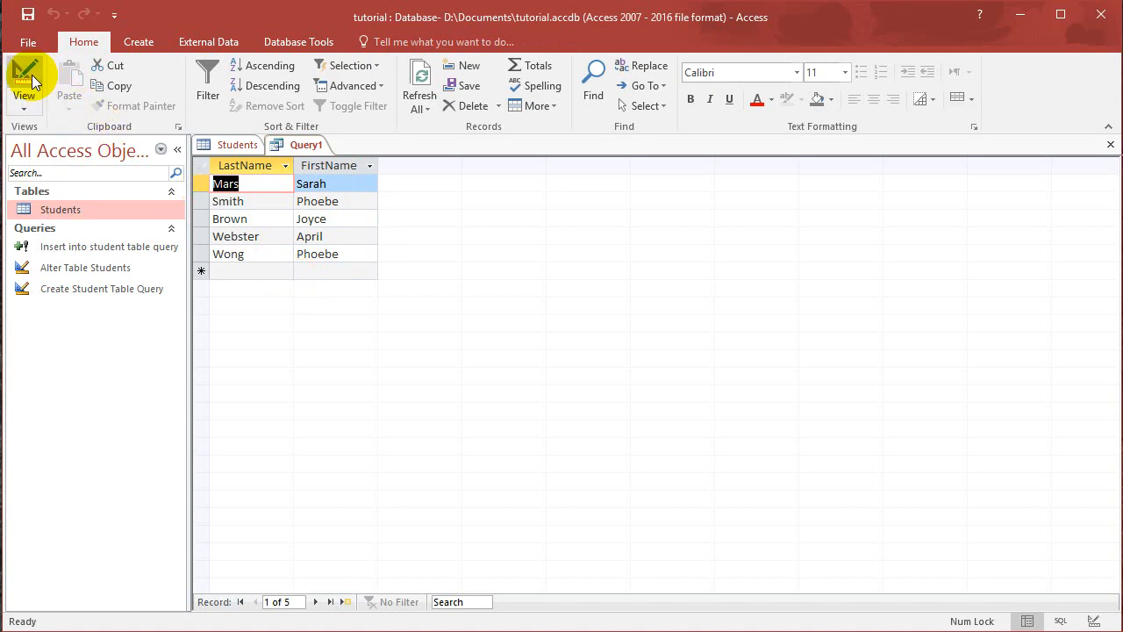
Step: Check the Students table's Gender column against the five female results, then return to Query1
click(25, 79)
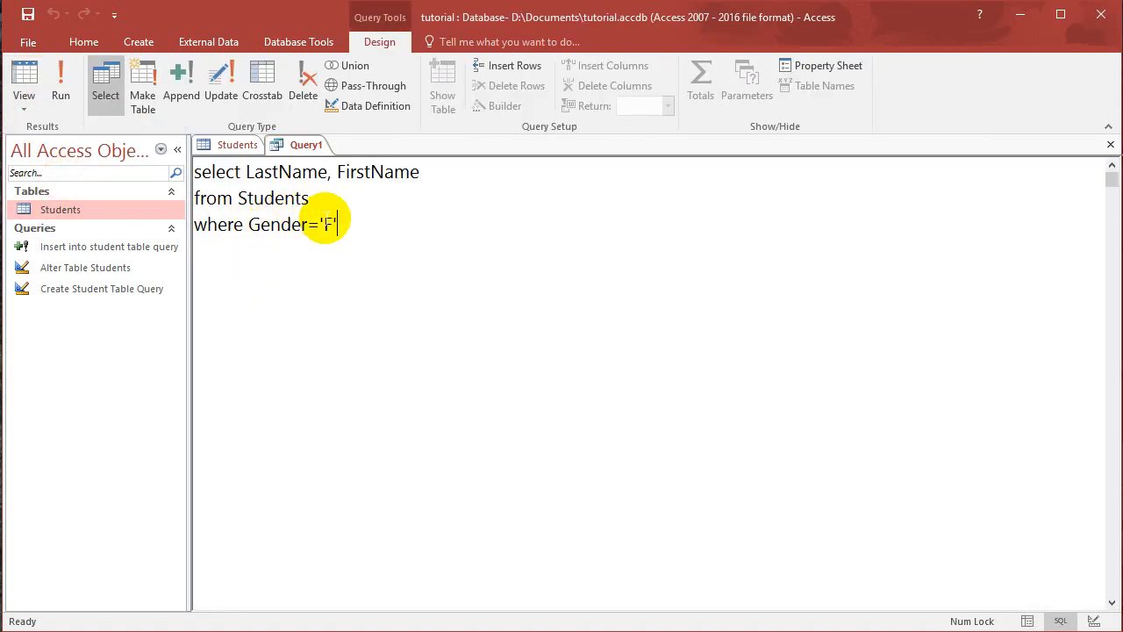
triple_click(263, 225)
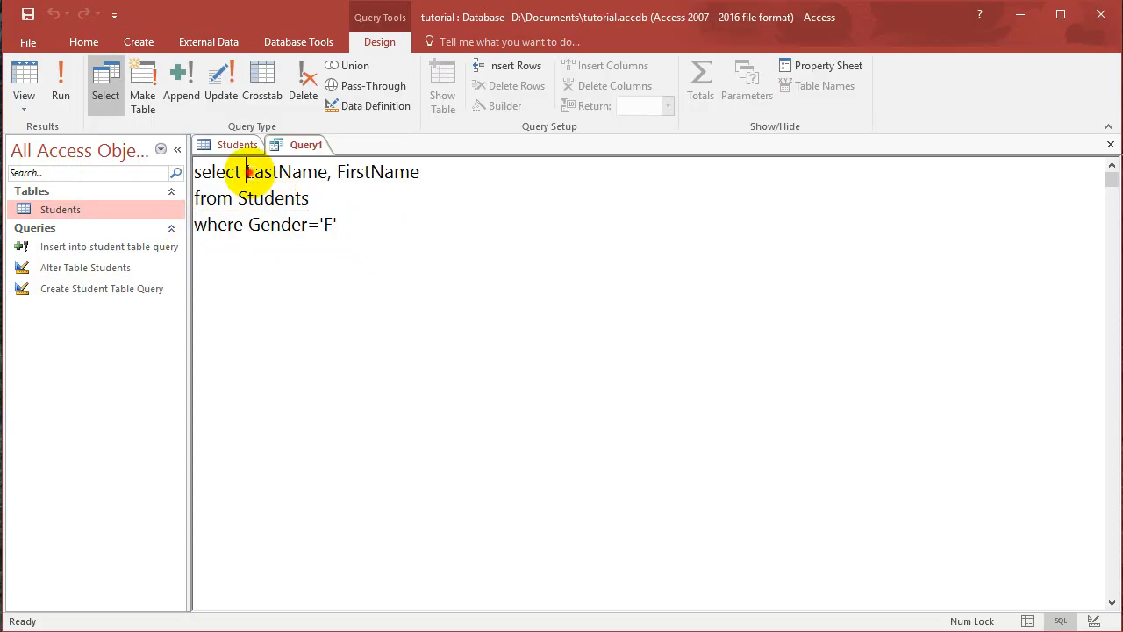
drag(246, 172, 419, 172)
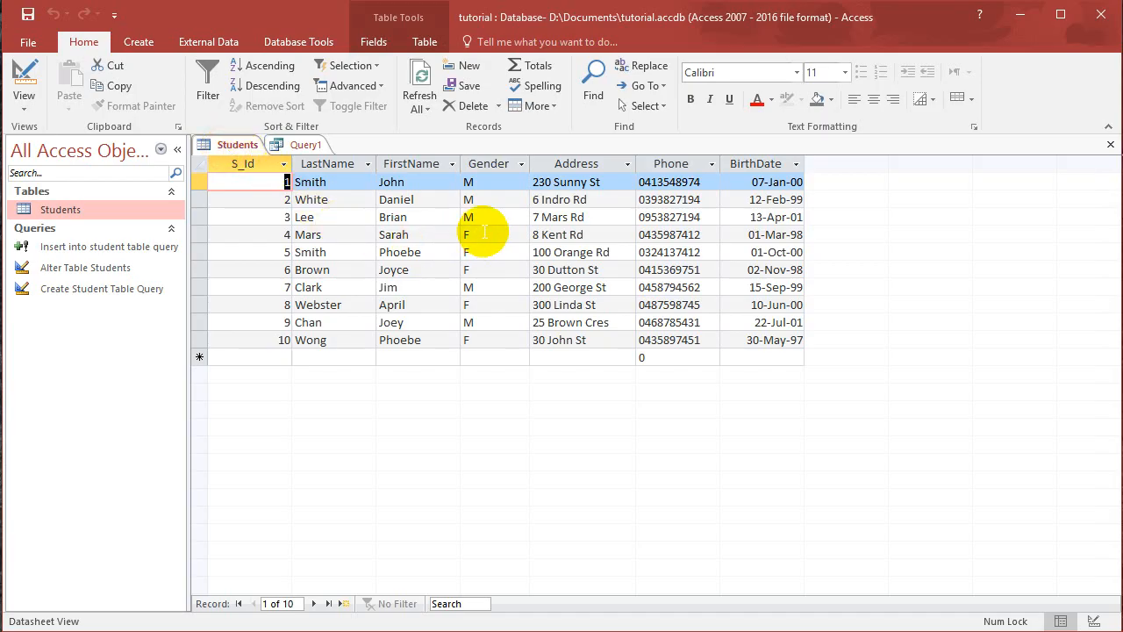
click(487, 305)
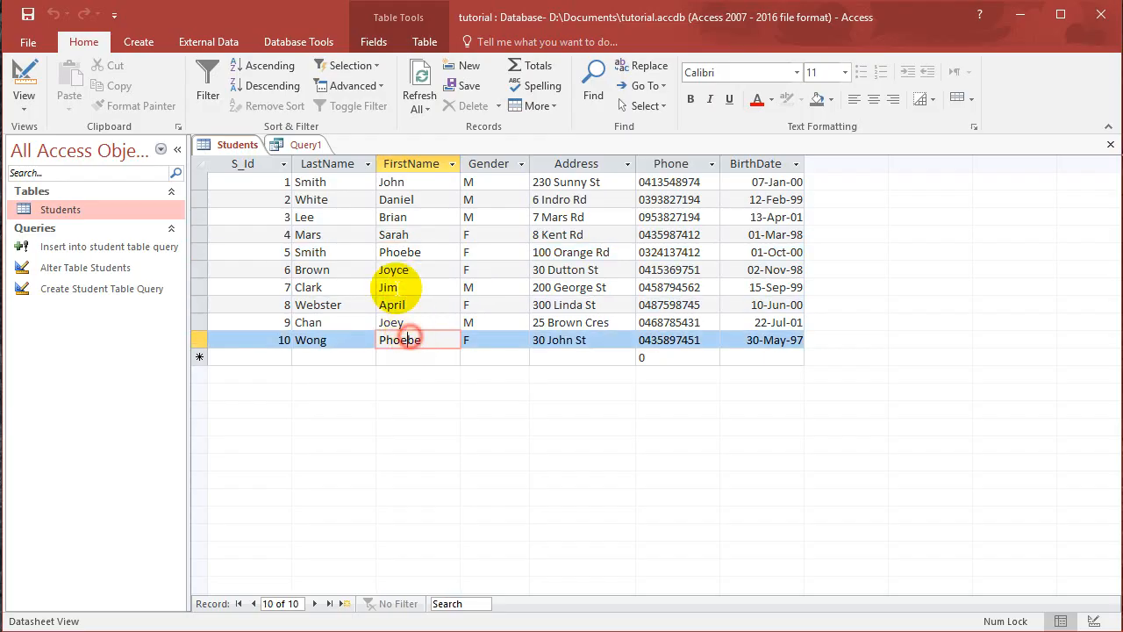
click(305, 144)
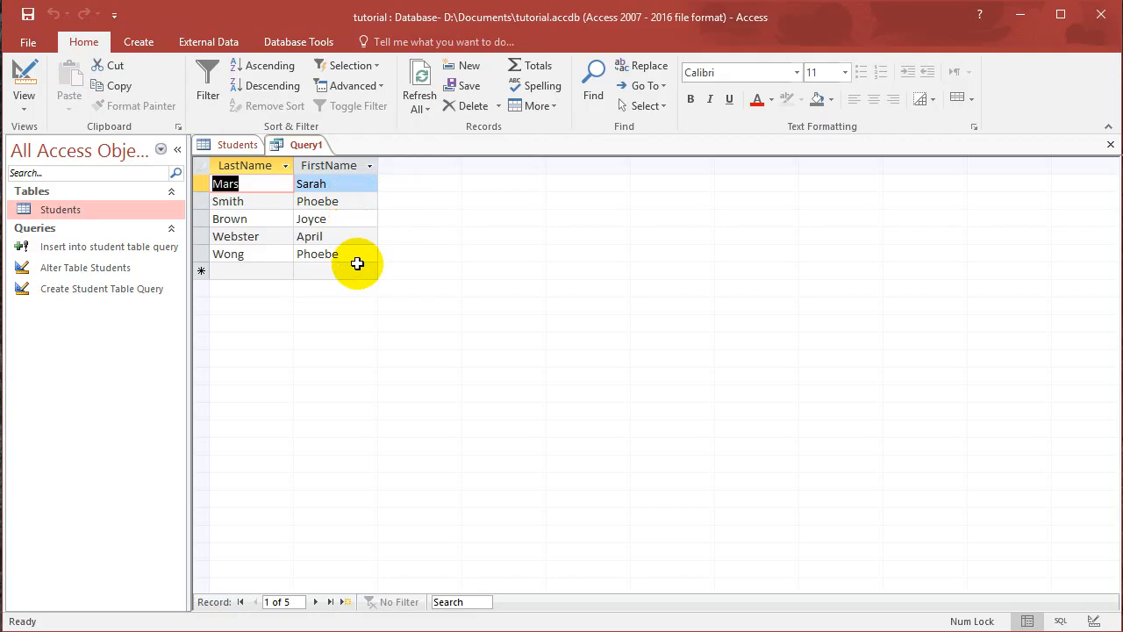
mouse_move(474, 372)
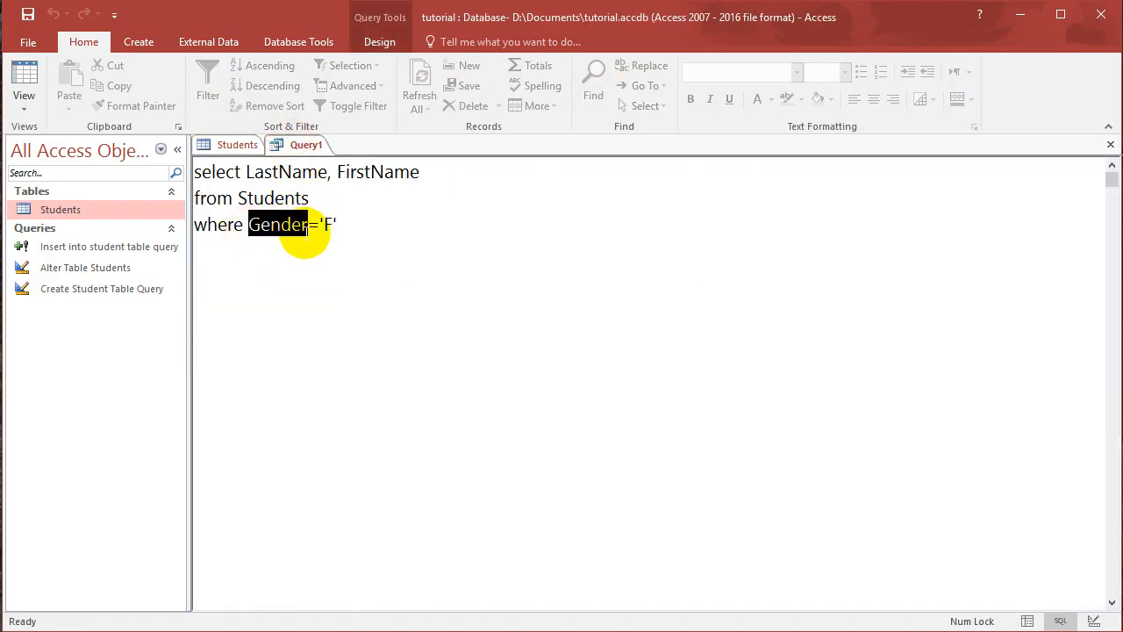
Step: Replace the Gender condition with BirthDate<=, checking the date format in Students
text(B)
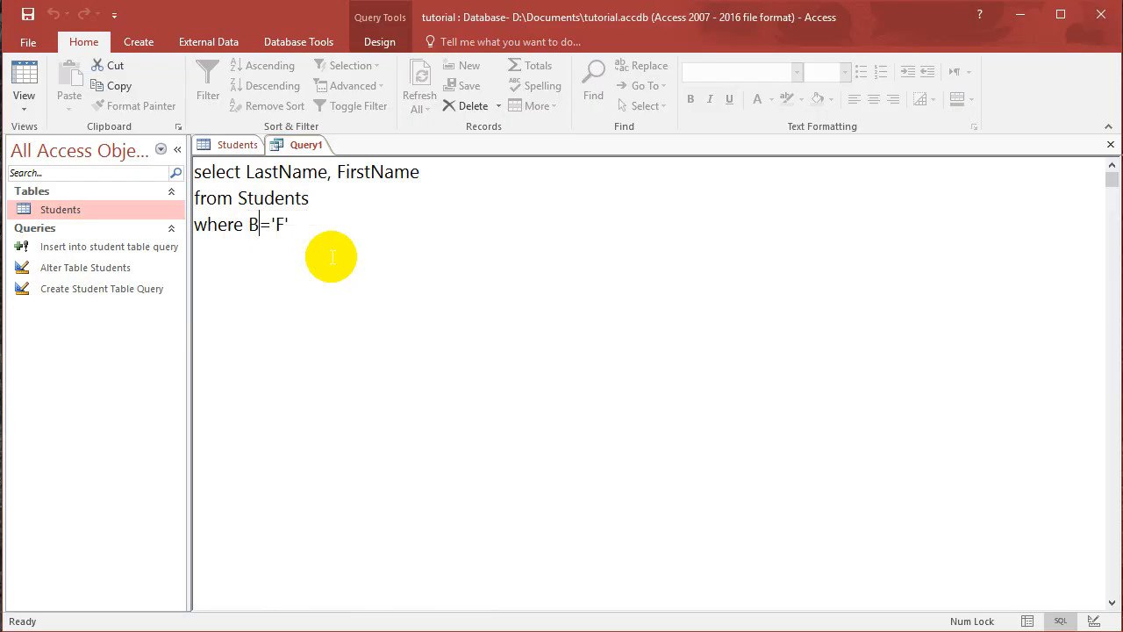
text(irthDate)
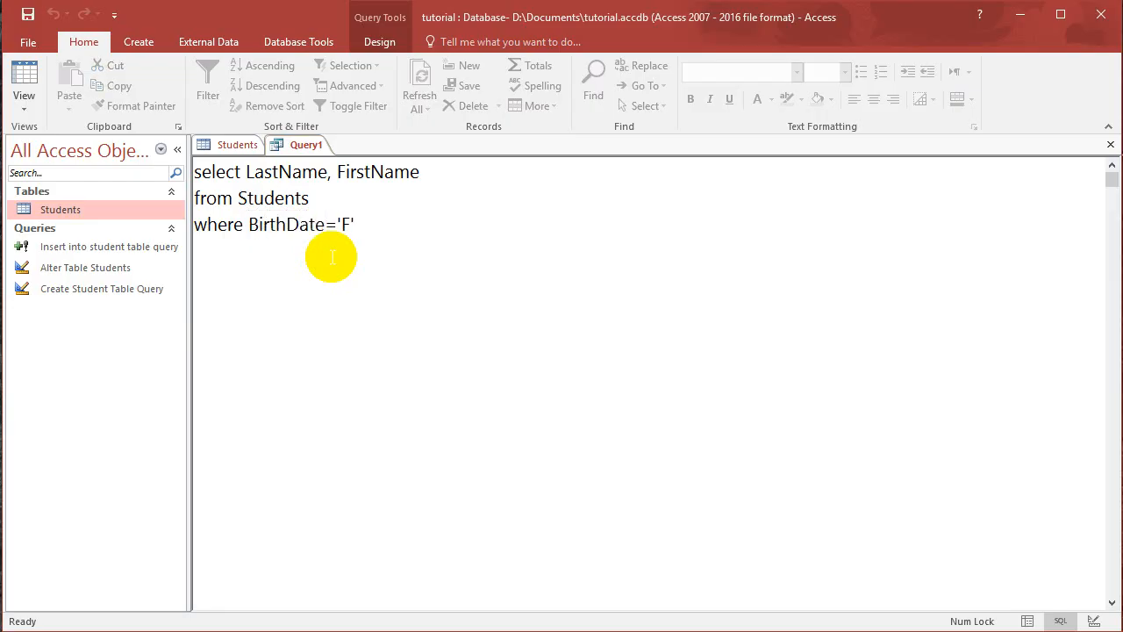
text(<)
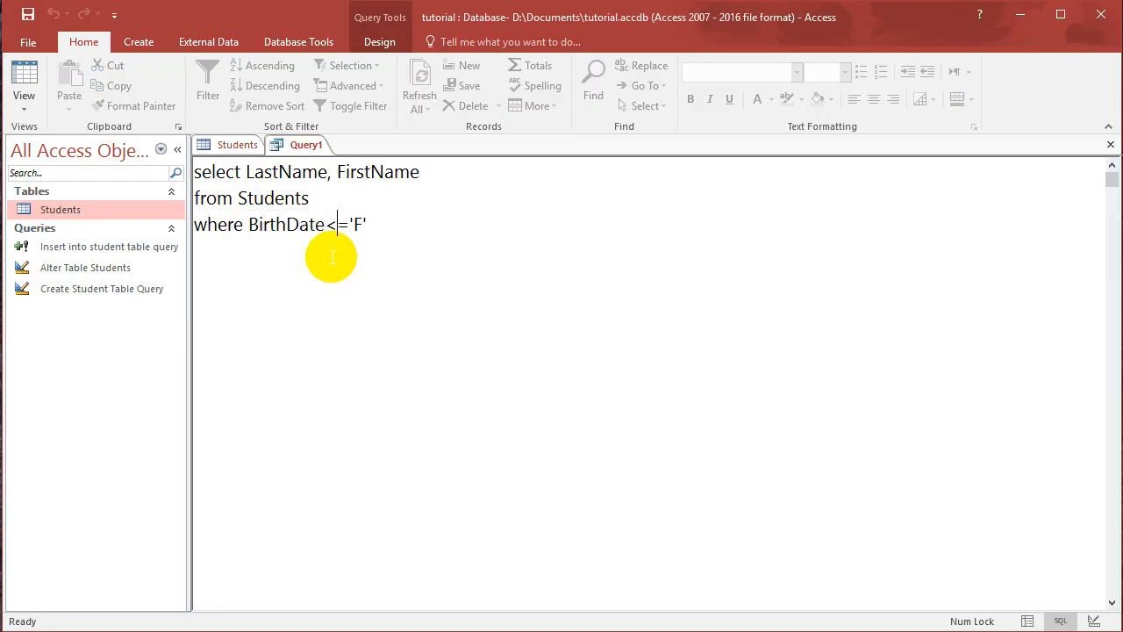
key(Backspace)
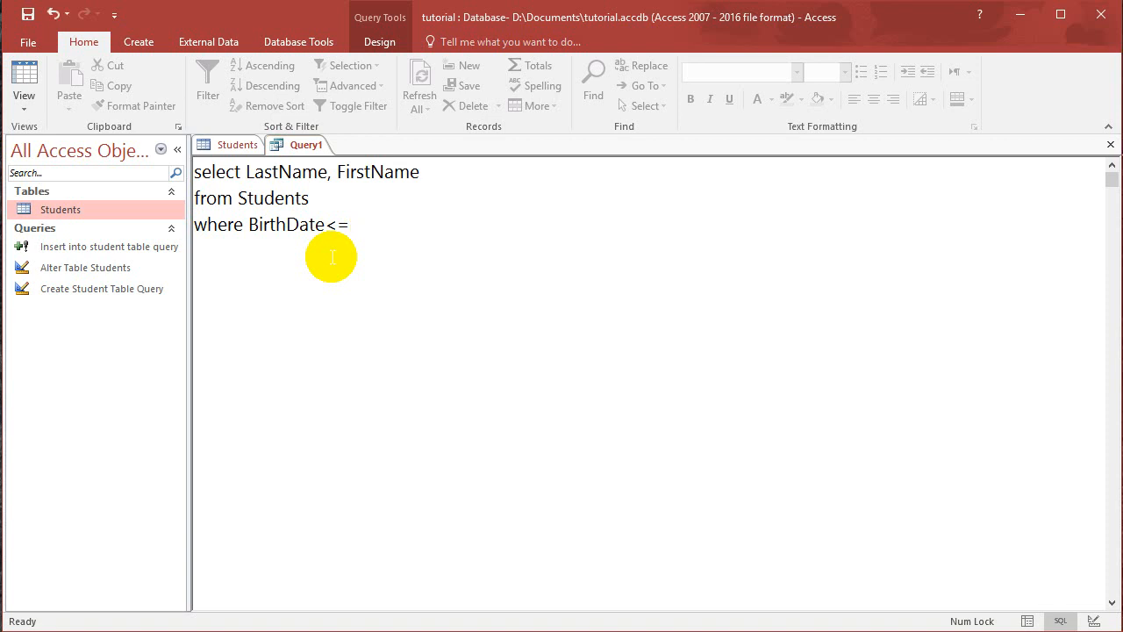
click(235, 144)
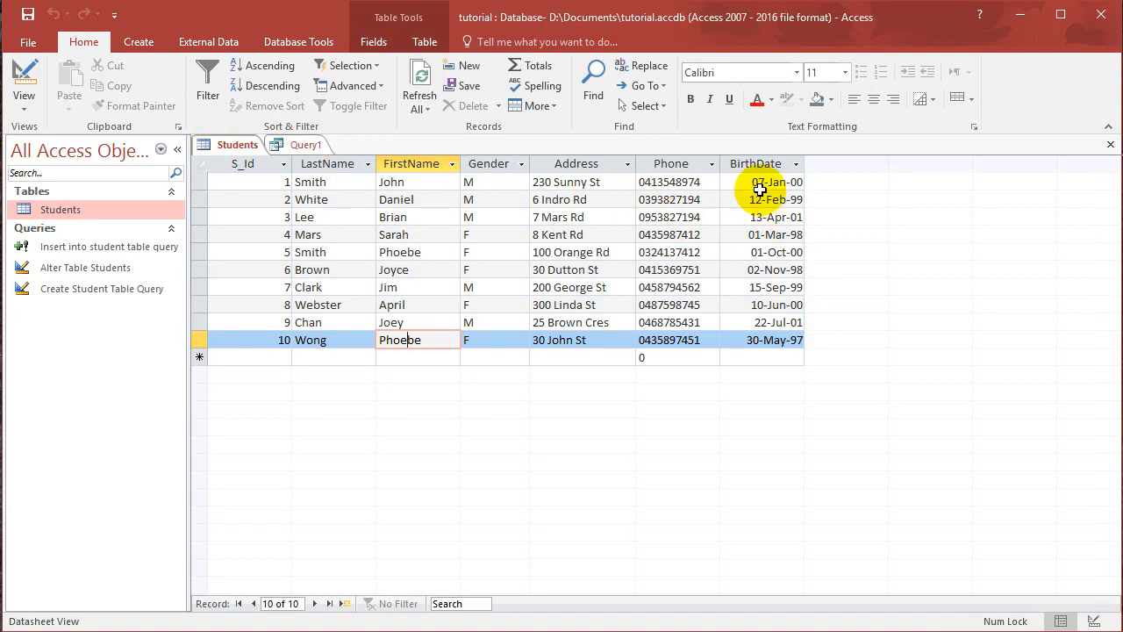
mouse_move(588, 176)
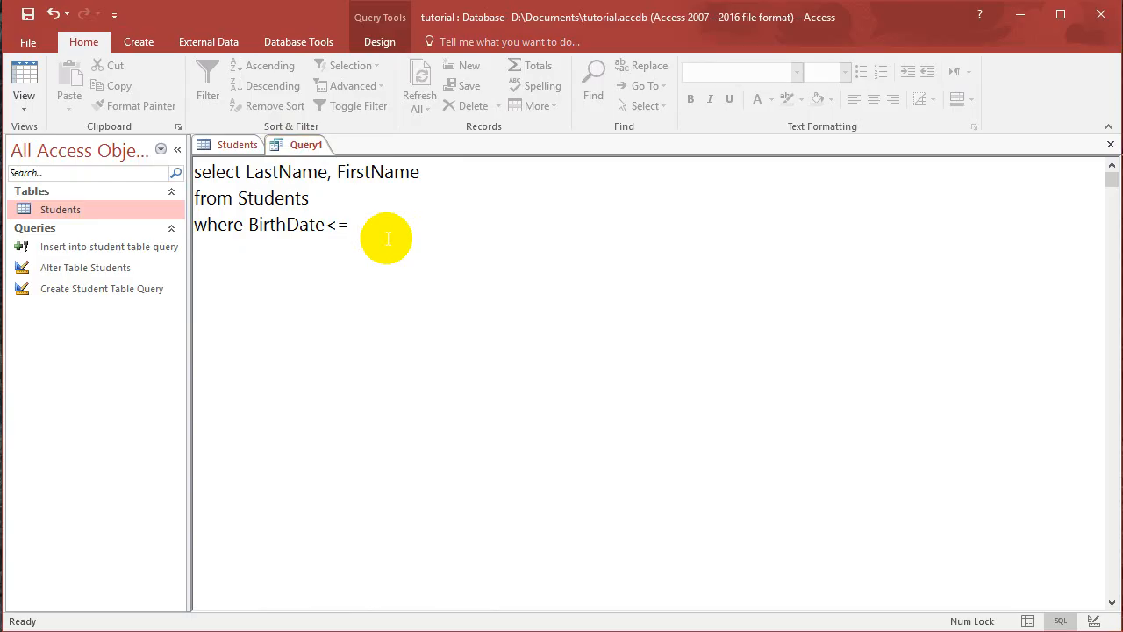
Step: Complete the condition as where BirthDate<=#01-Feb-00#
text(01-)
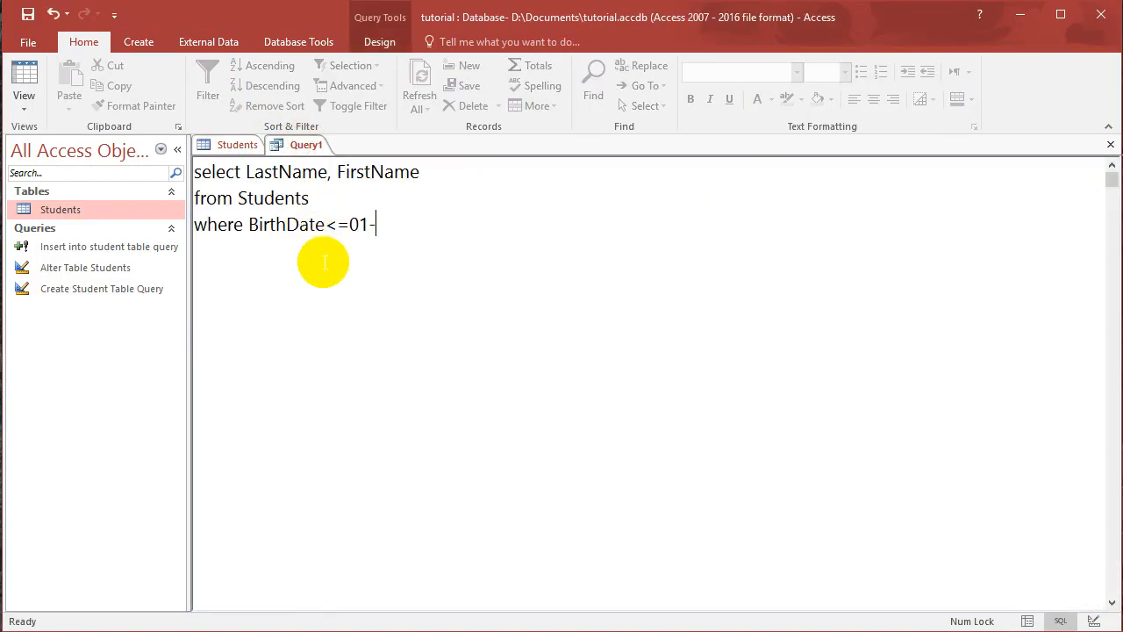
text(Feb-)
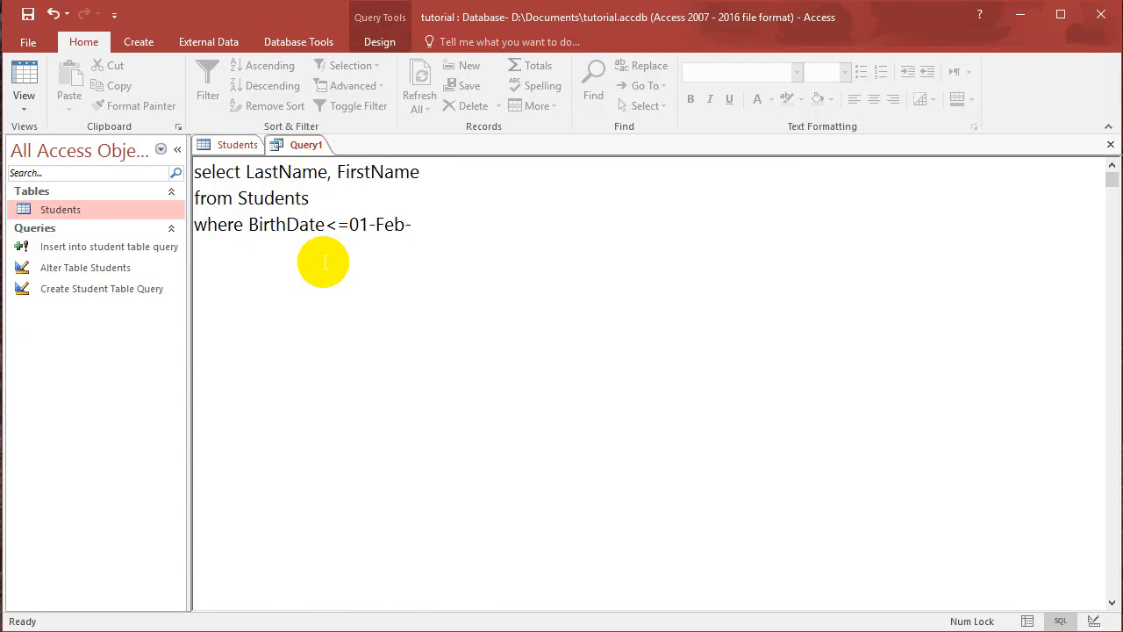
text(00)
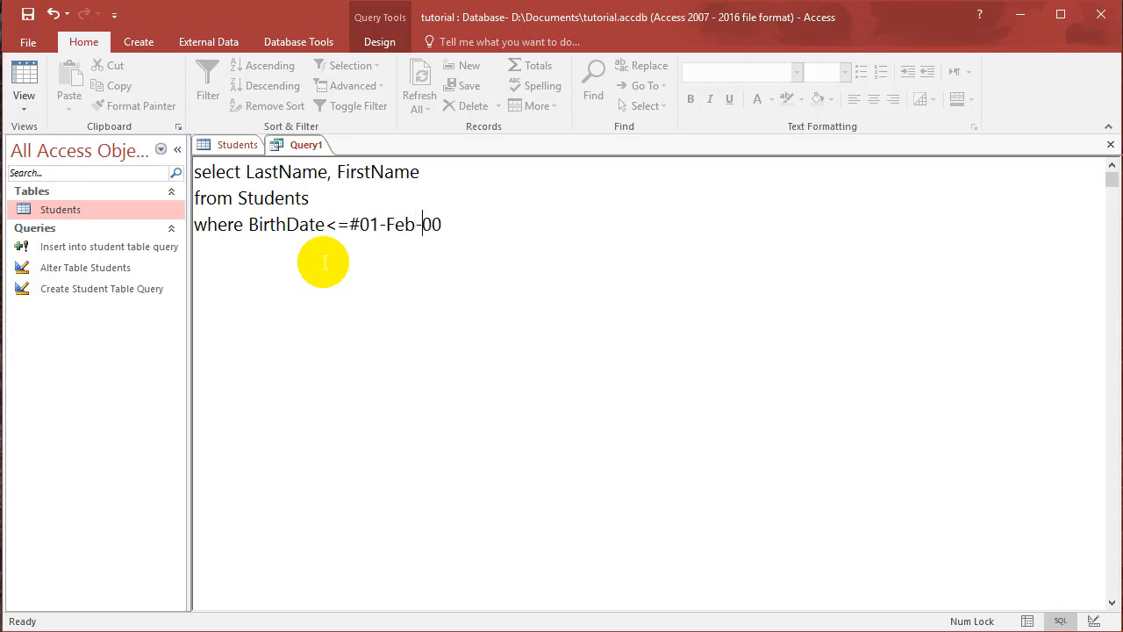
text(#)
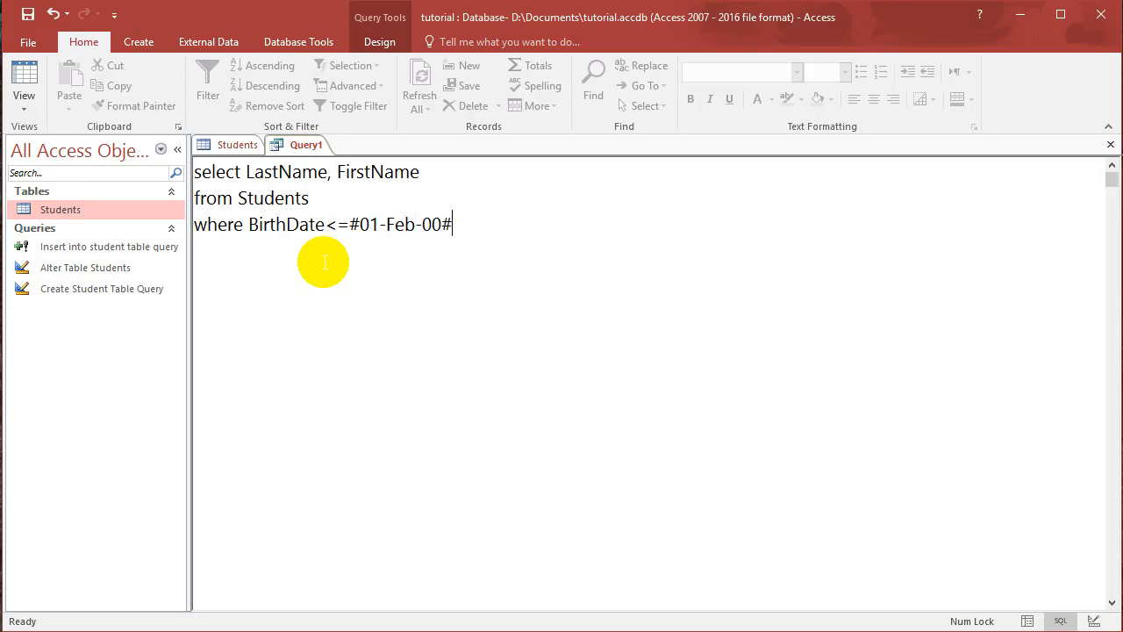
click(379, 42)
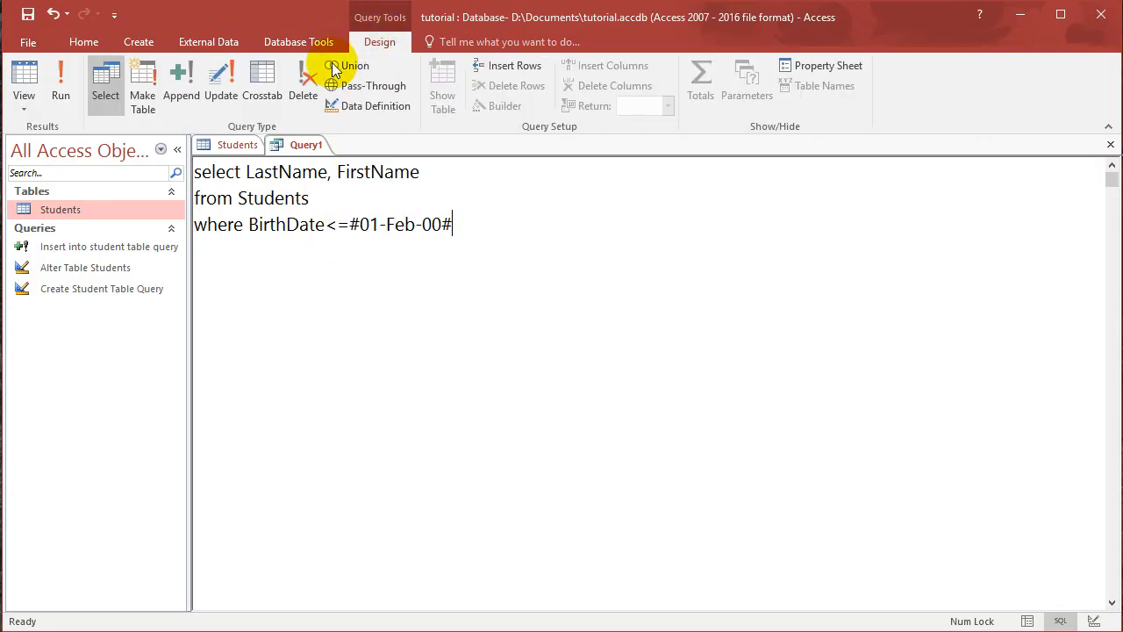
Step: Add BirthDate to the SELECT list and run the query, returning six students born on or before 01-Feb-00
click(59, 84)
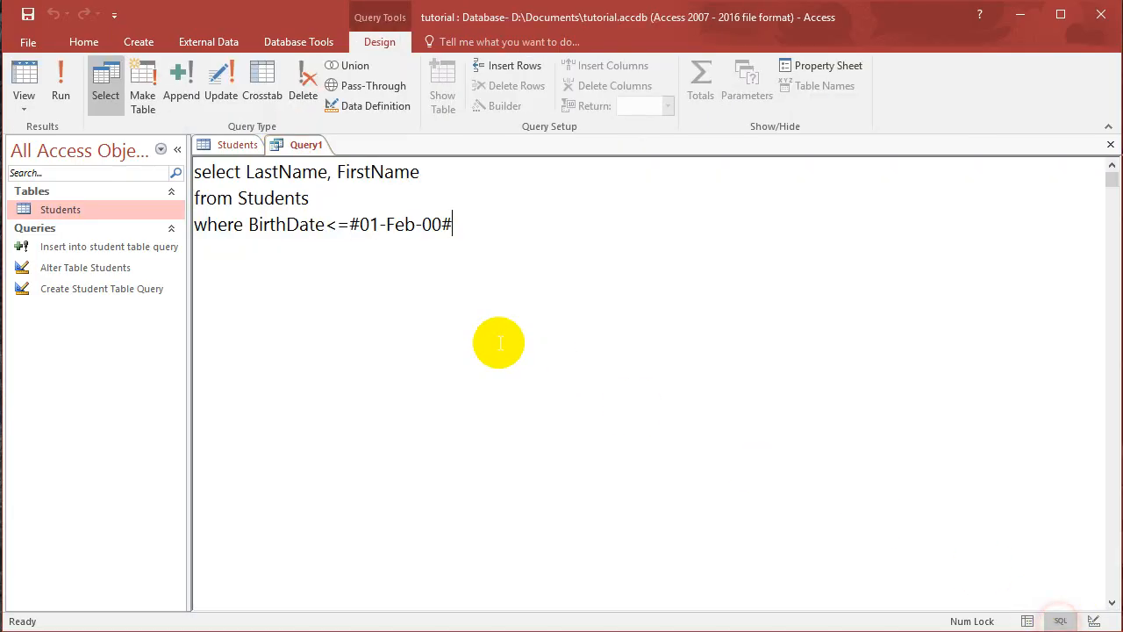
mouse_move(302, 189)
text(,)
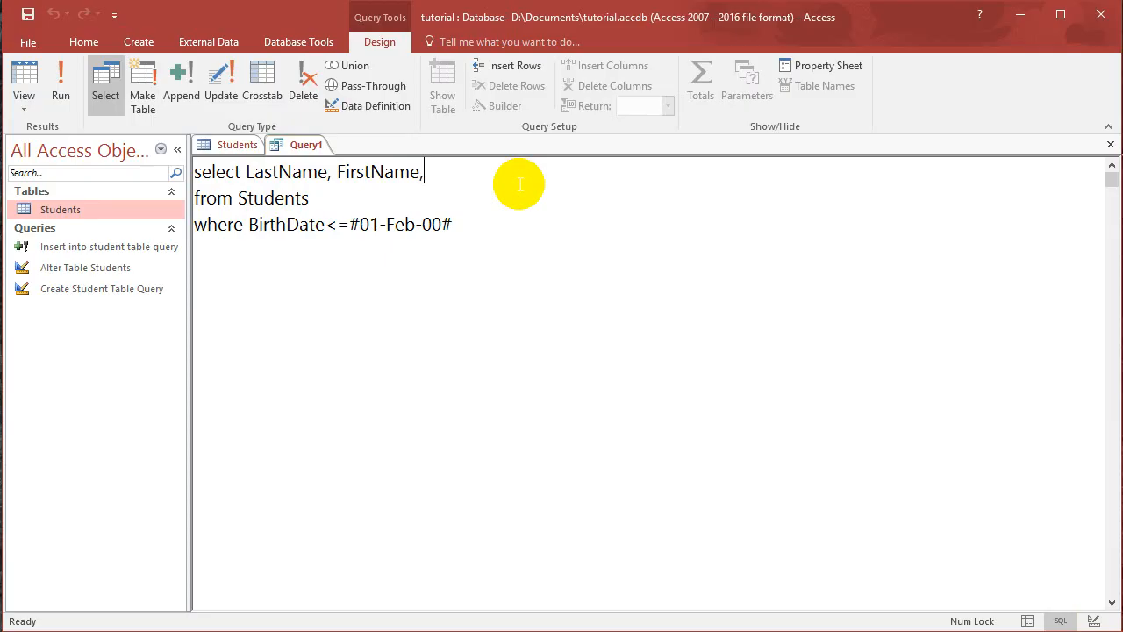
text(BirthDate)
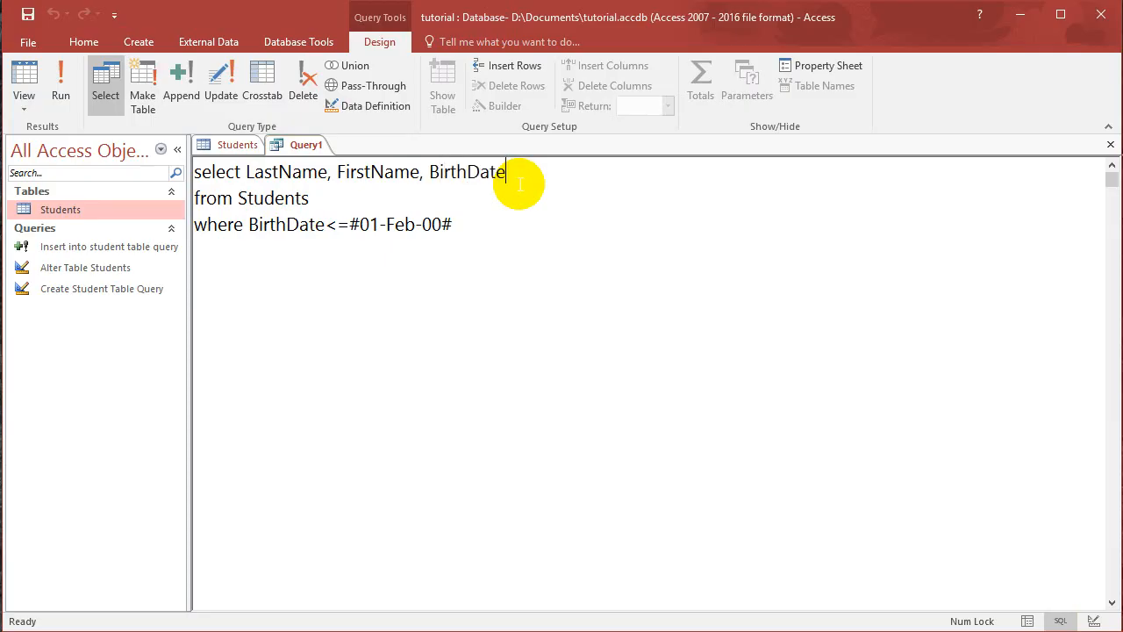
click(59, 79)
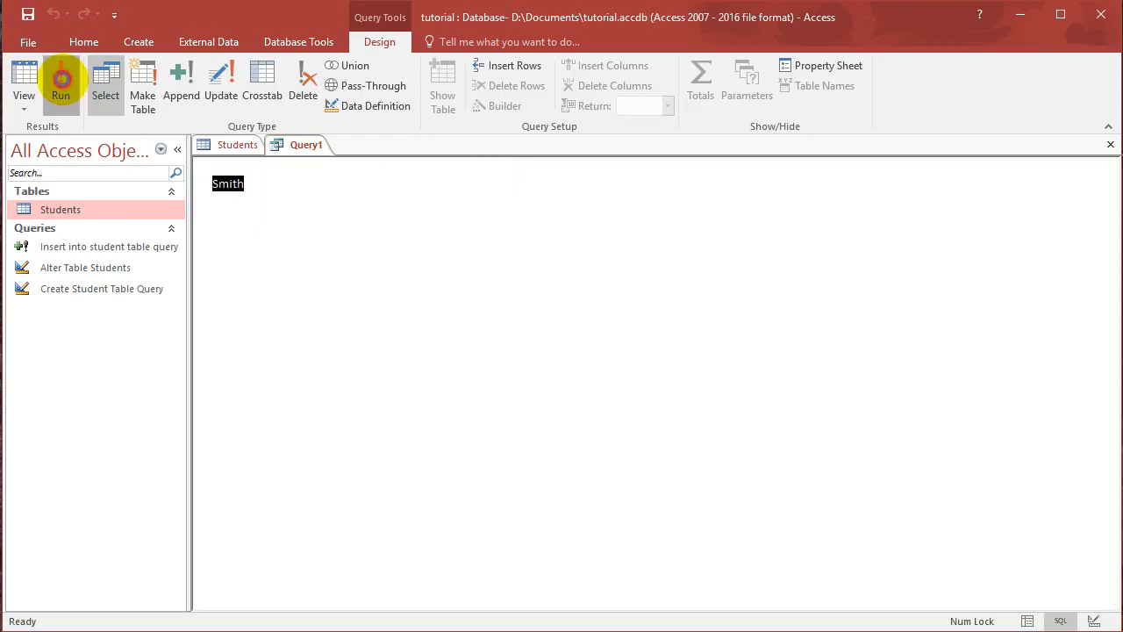
click(60, 84)
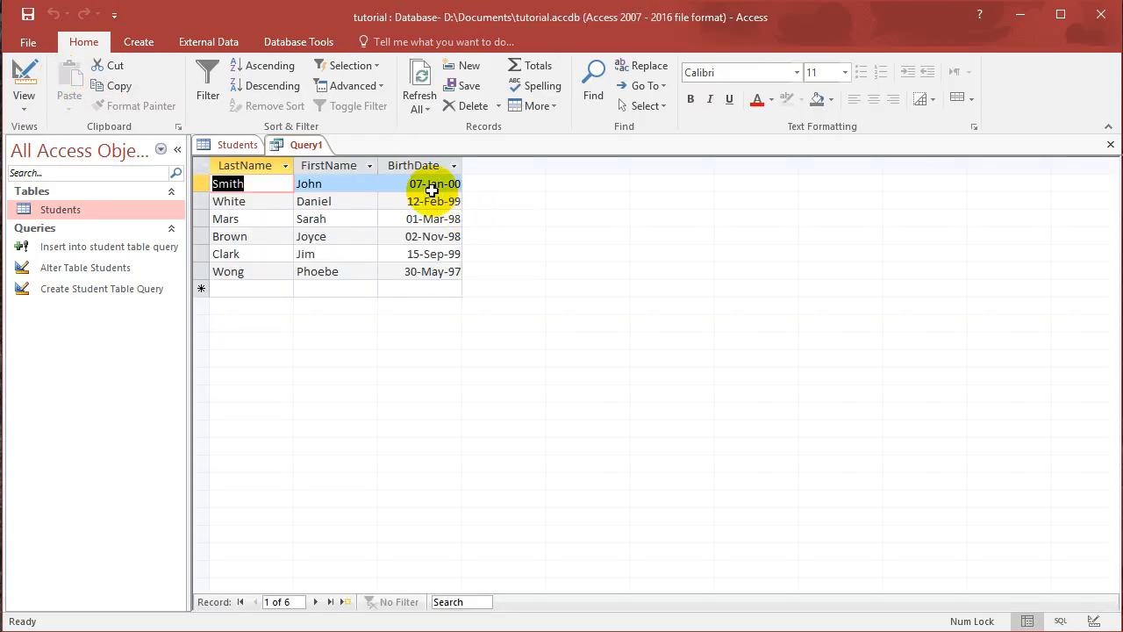
mouse_move(425, 227)
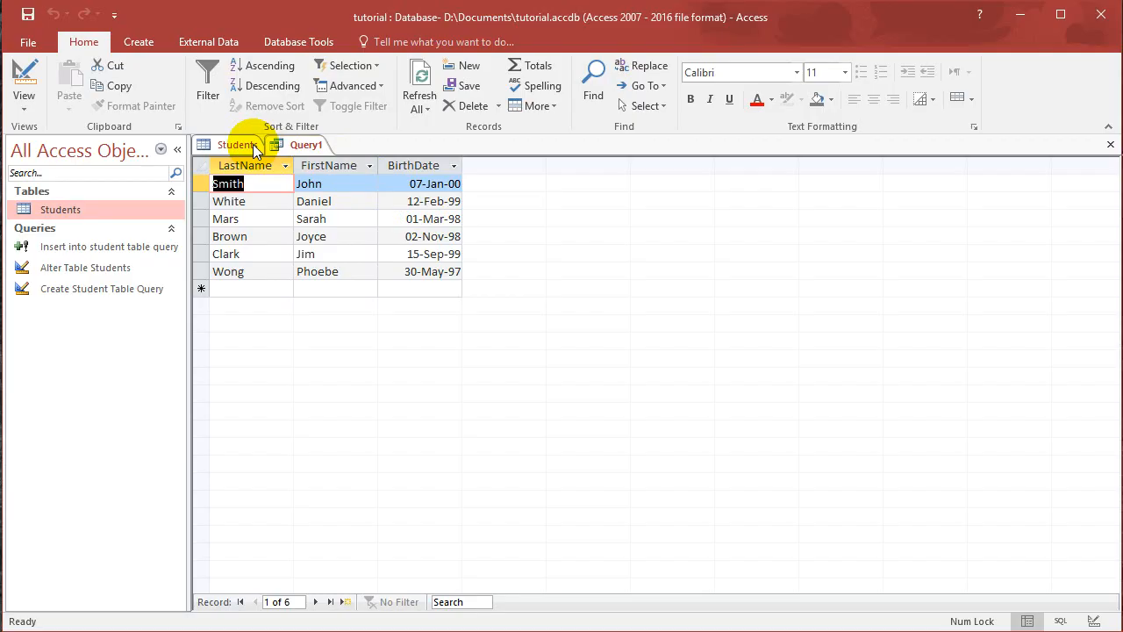
mouse_move(1008, 612)
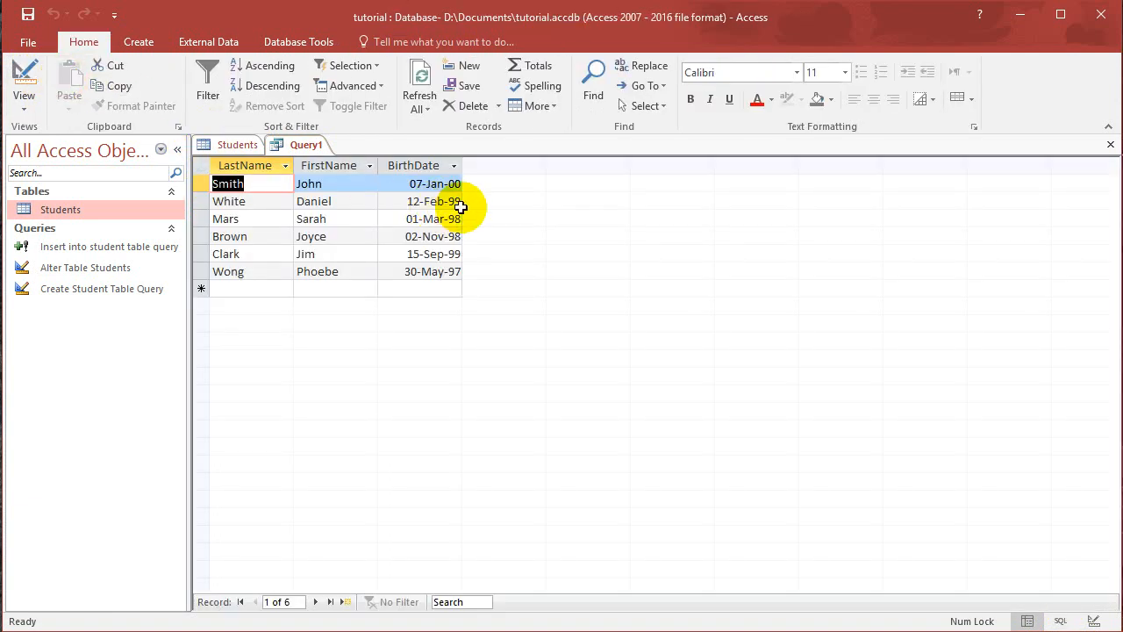
mouse_move(1015, 611)
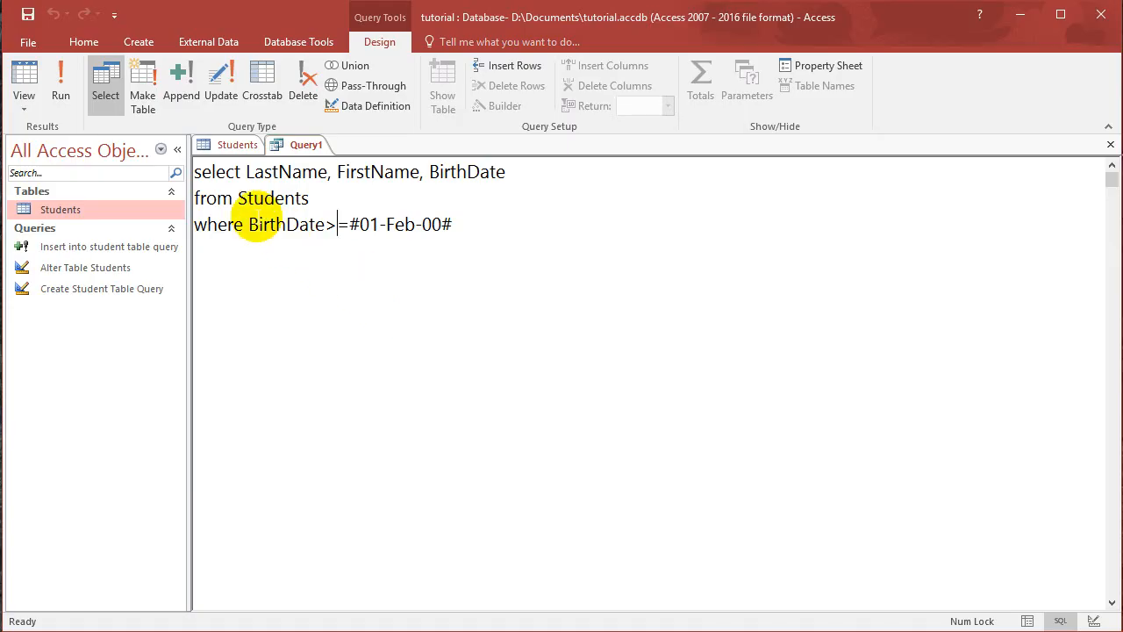
mouse_move(60, 79)
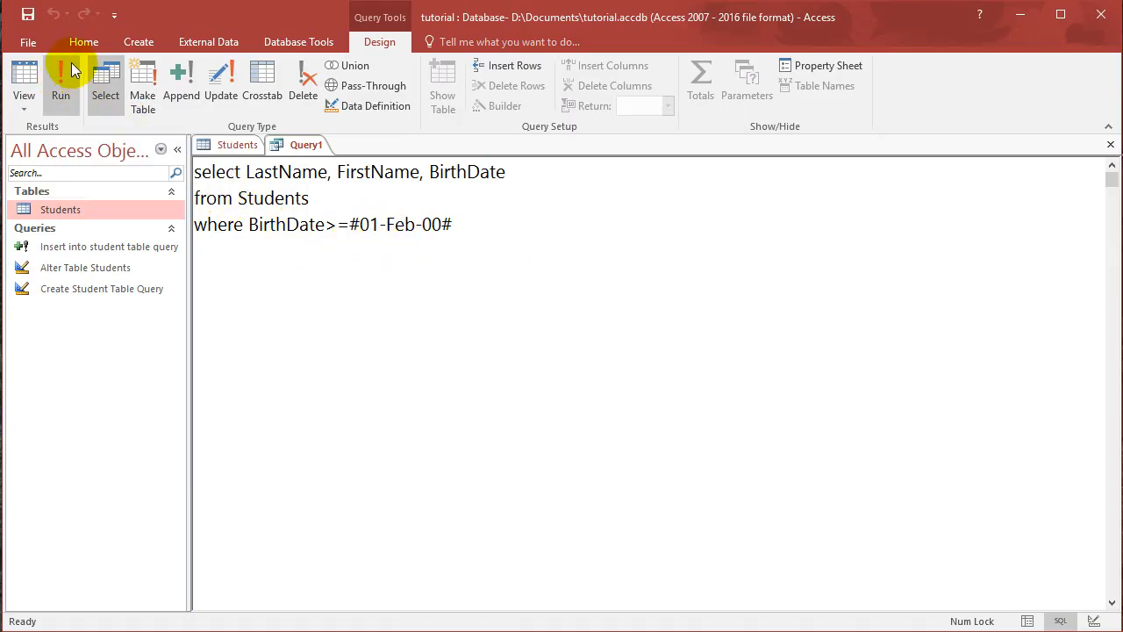
Step: Run the query with BirthDate>=#01-Feb-00#, returning four students born on or after that date
click(60, 79)
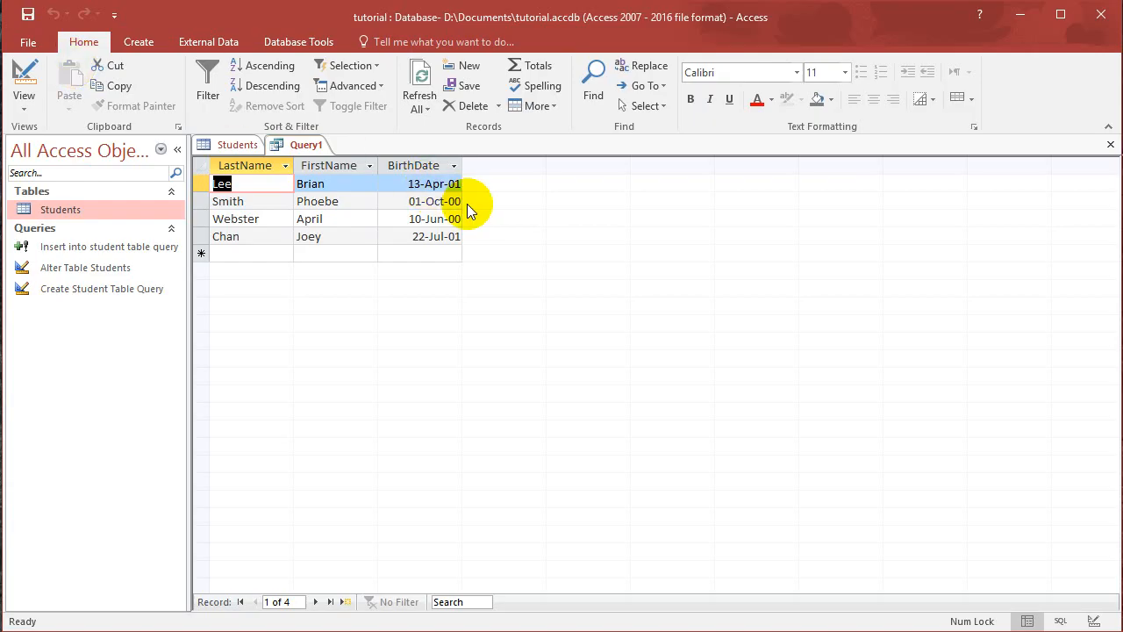
mouse_move(473, 244)
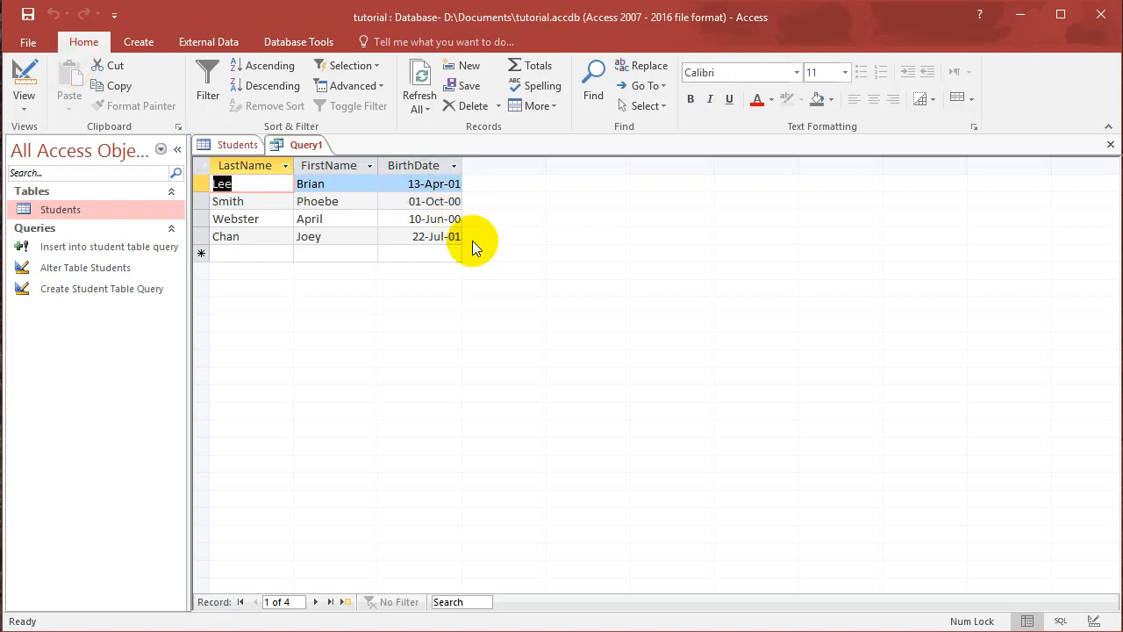